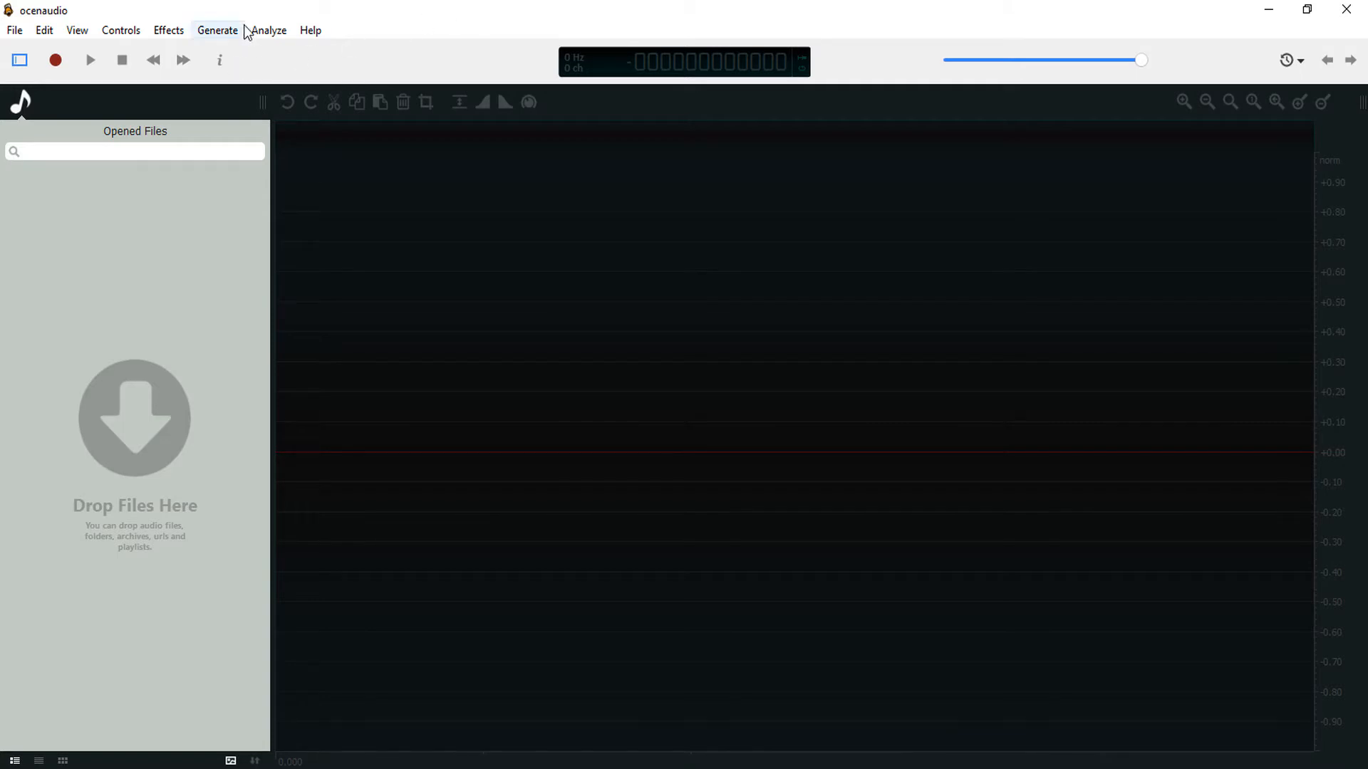
{"action": "mouse_move", "coordinate": [478, 36]}
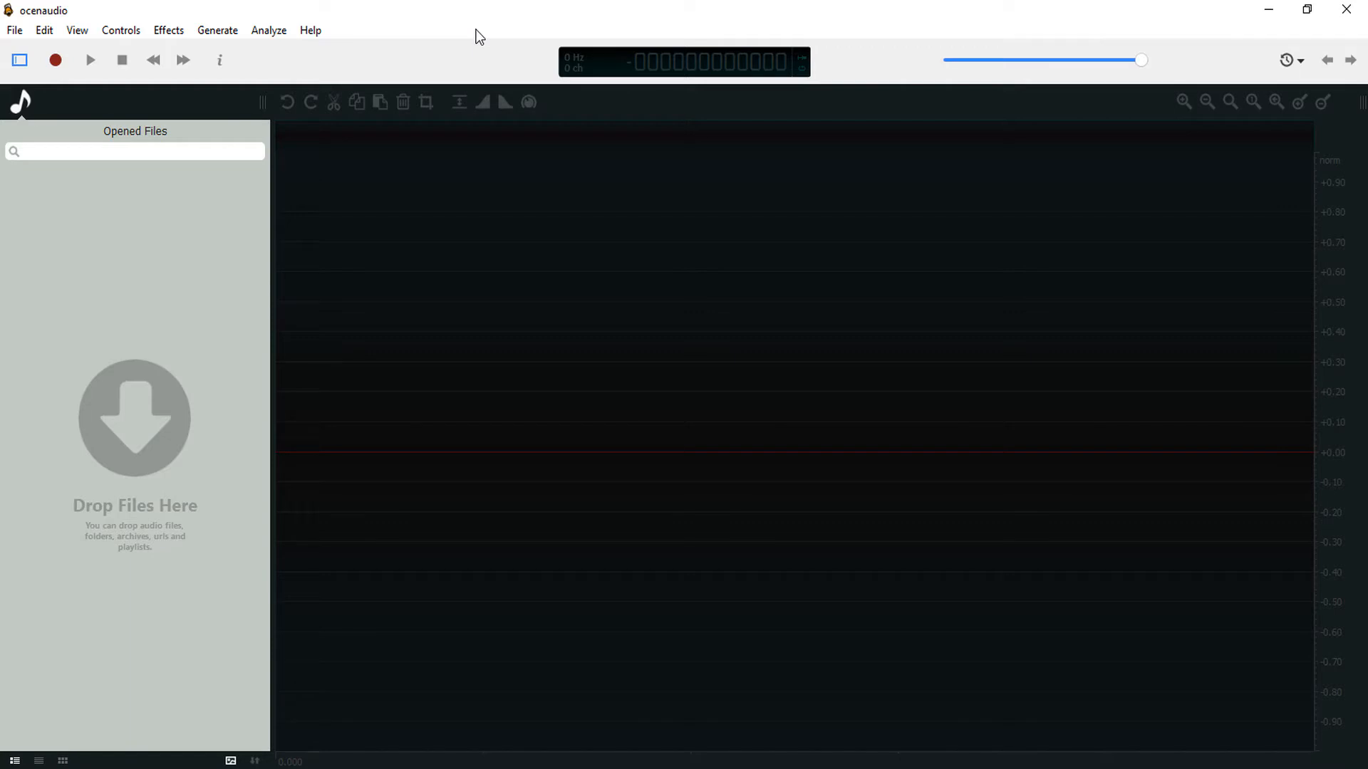
{"action": "mouse_move", "coordinate": [655, 29]}
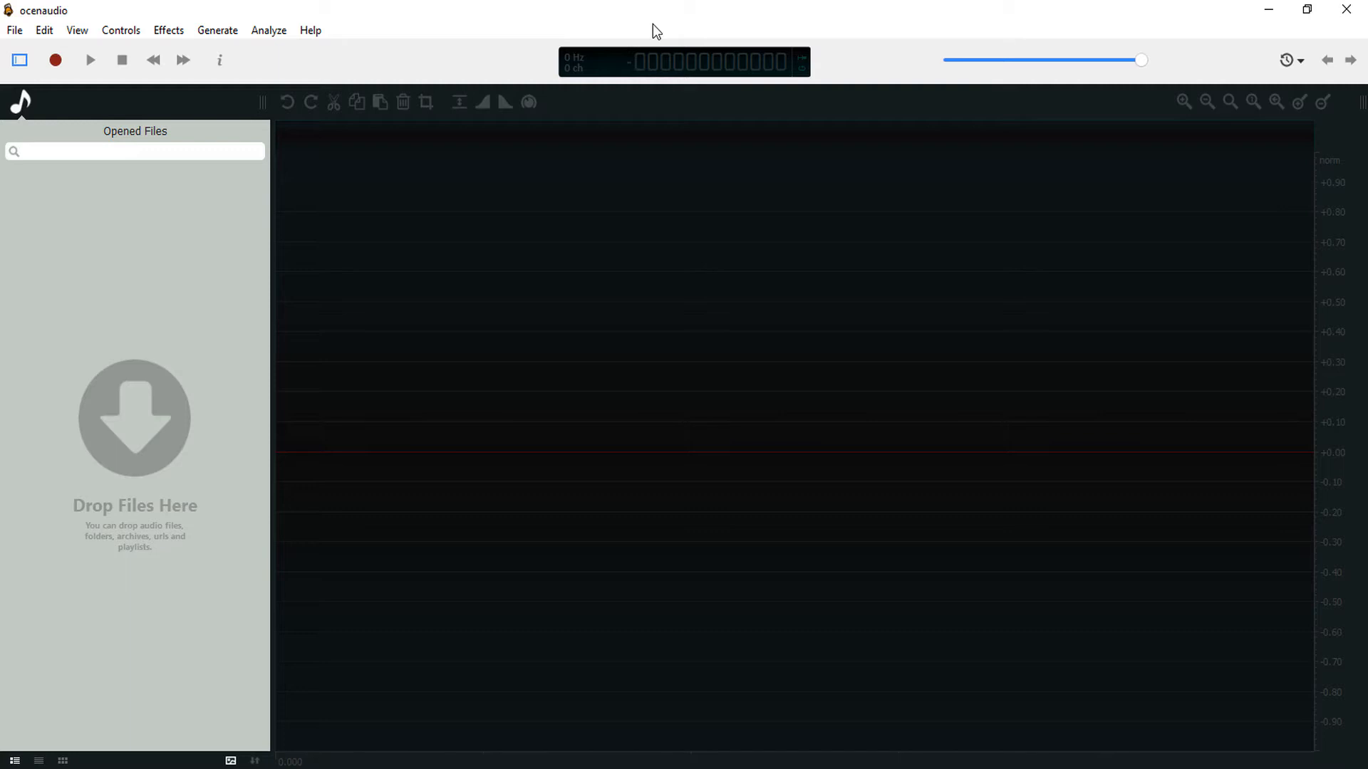
{"action": "mouse_move", "coordinate": [1265, 100]}
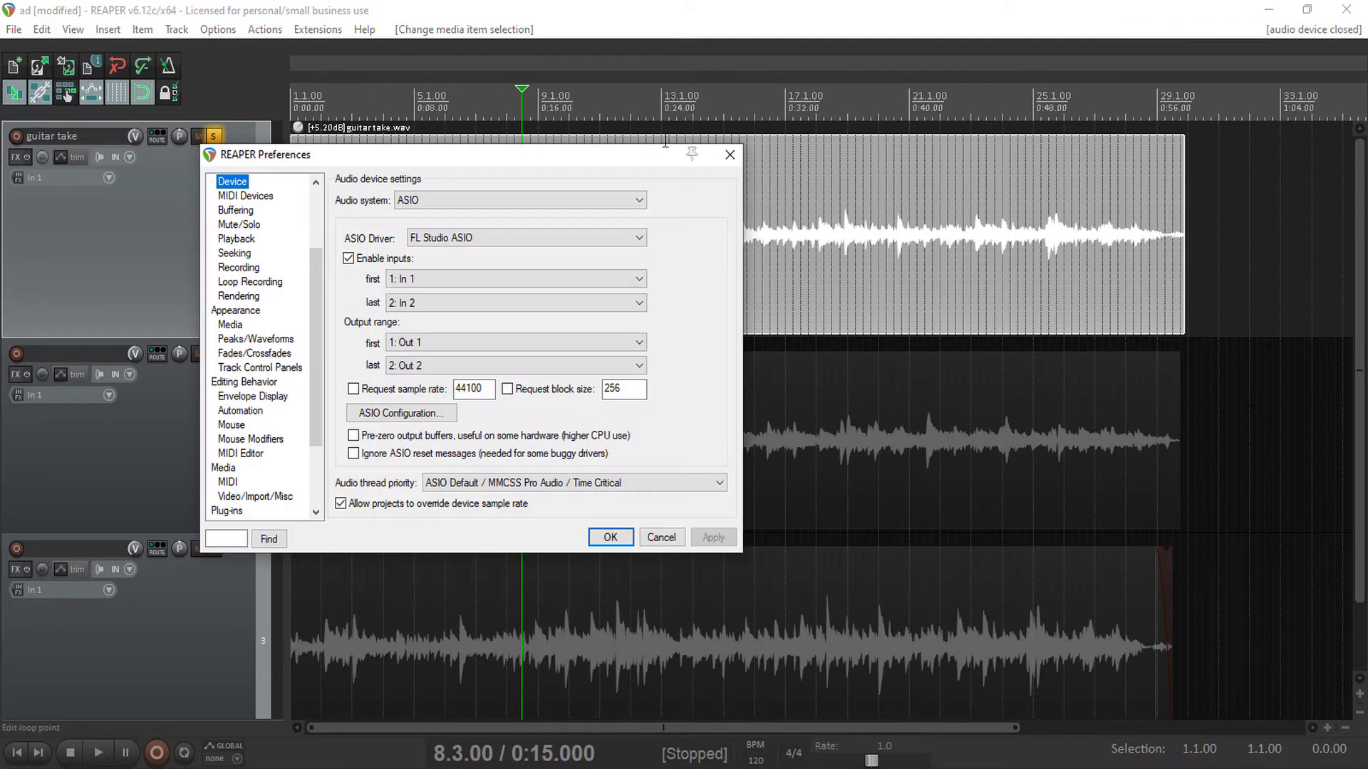
Step: Set ocenaudio.exe as REAPER's primary external editor, keeping audacity.exe secondary
{"action": "left_click", "coordinate": [218, 30]}
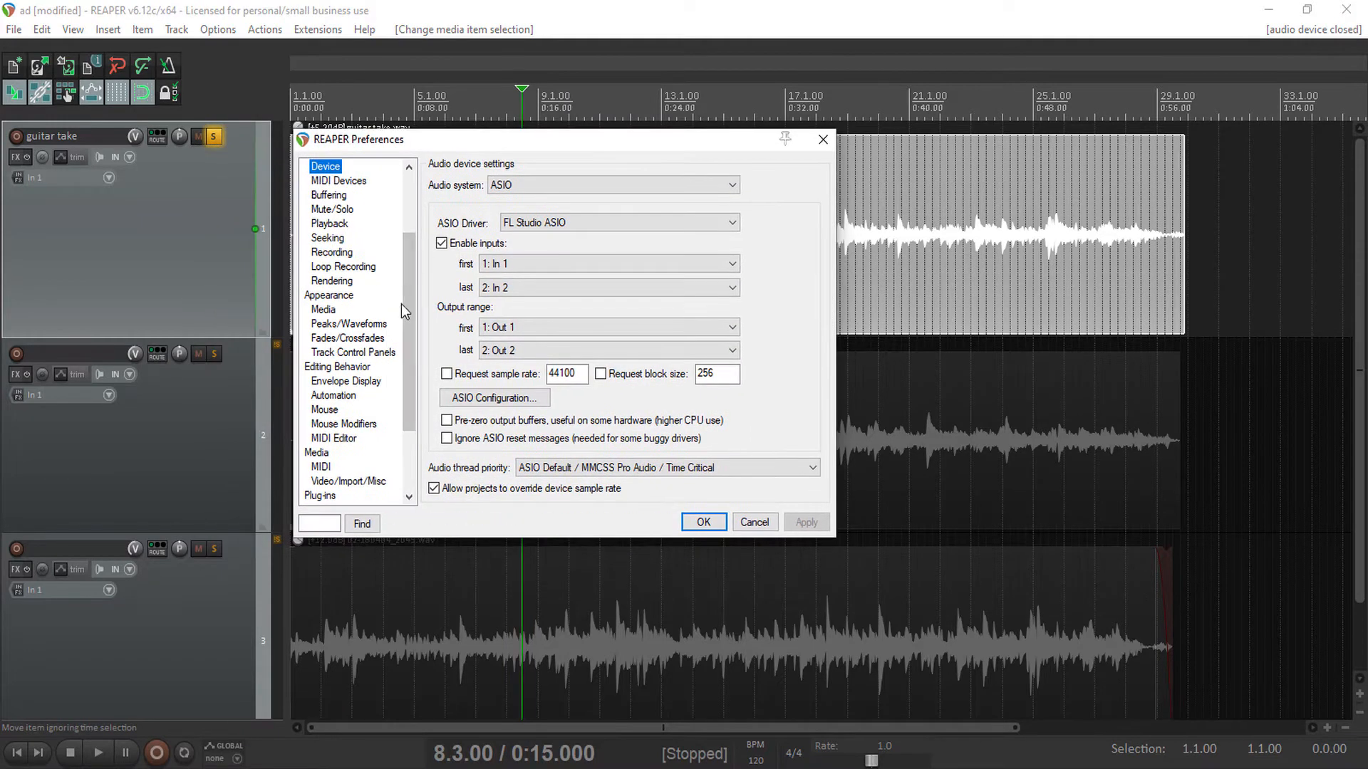
{"action": "scroll", "scroll_direction": "down", "scroll_amount": 3}
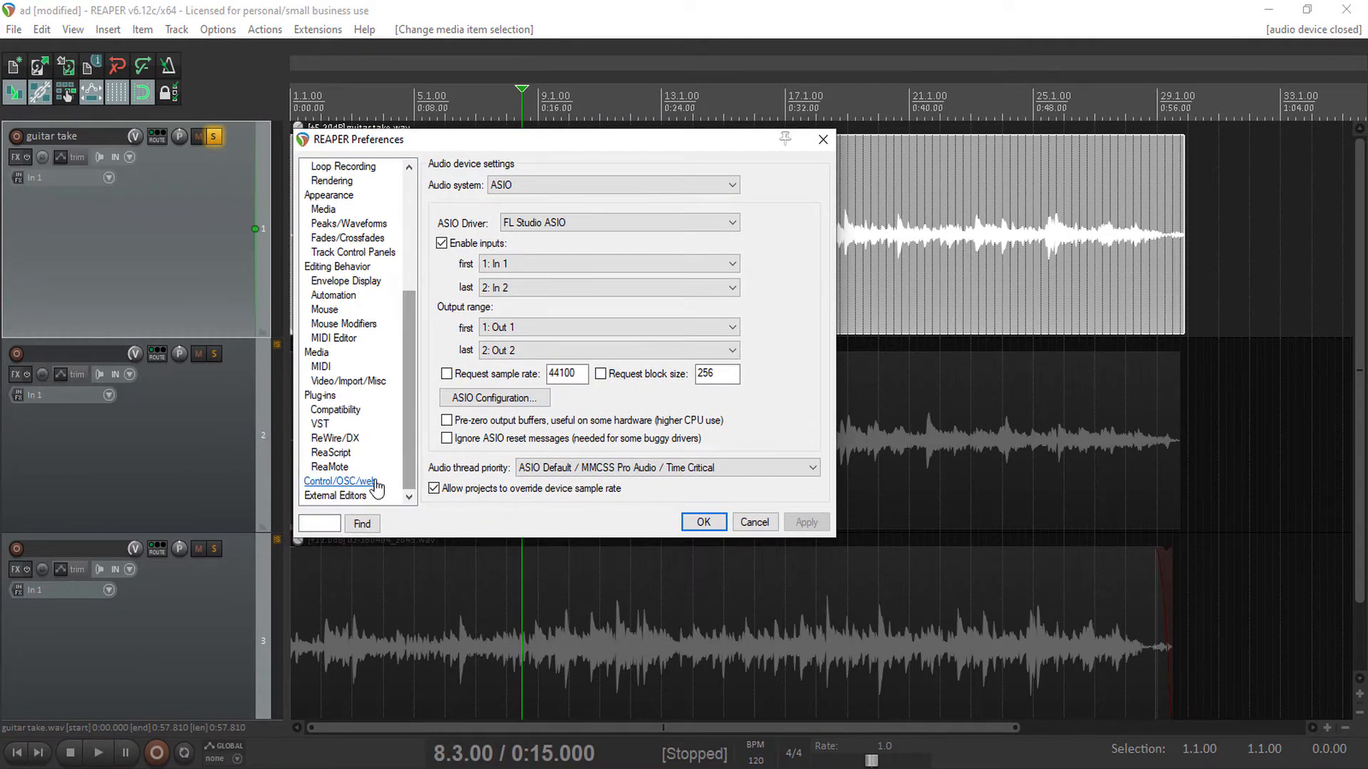
{"action": "left_click", "coordinate": [334, 496]}
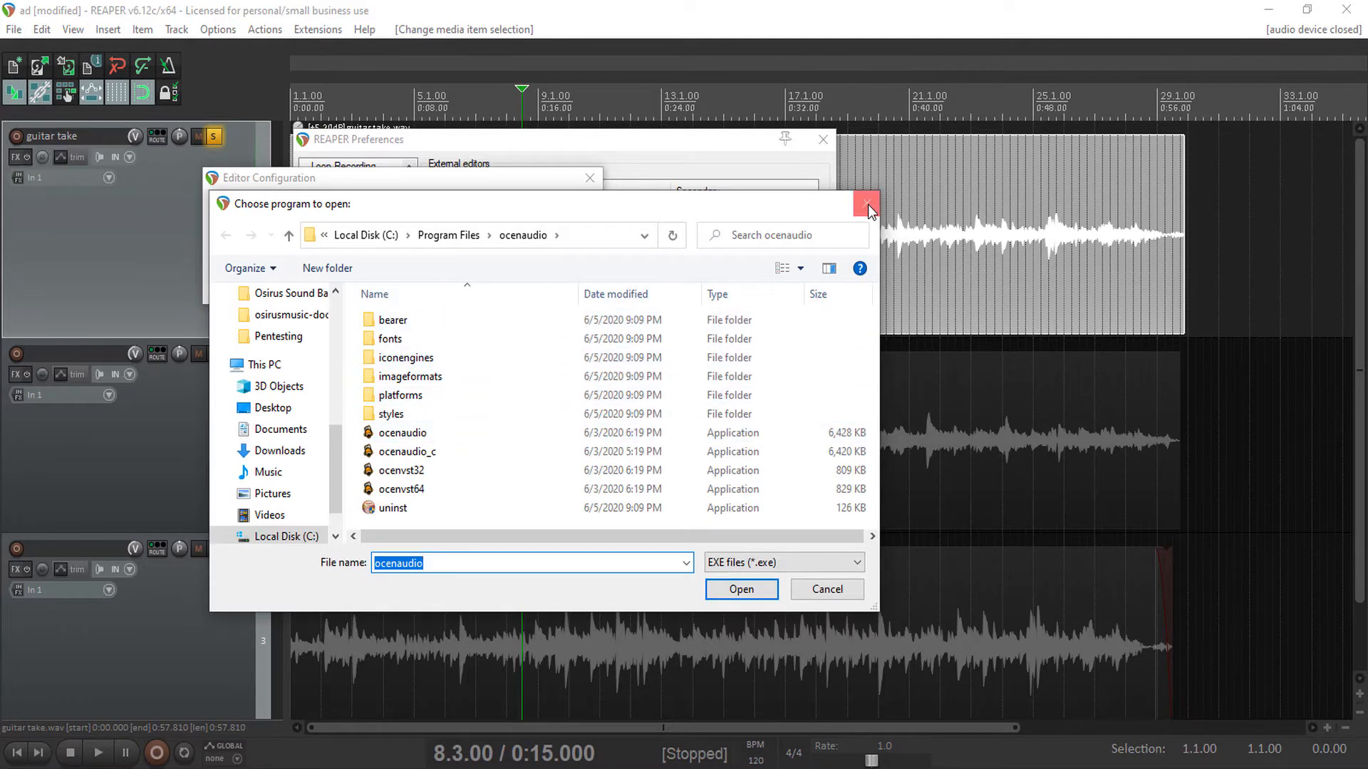
{"action": "left_click", "coordinate": [866, 202]}
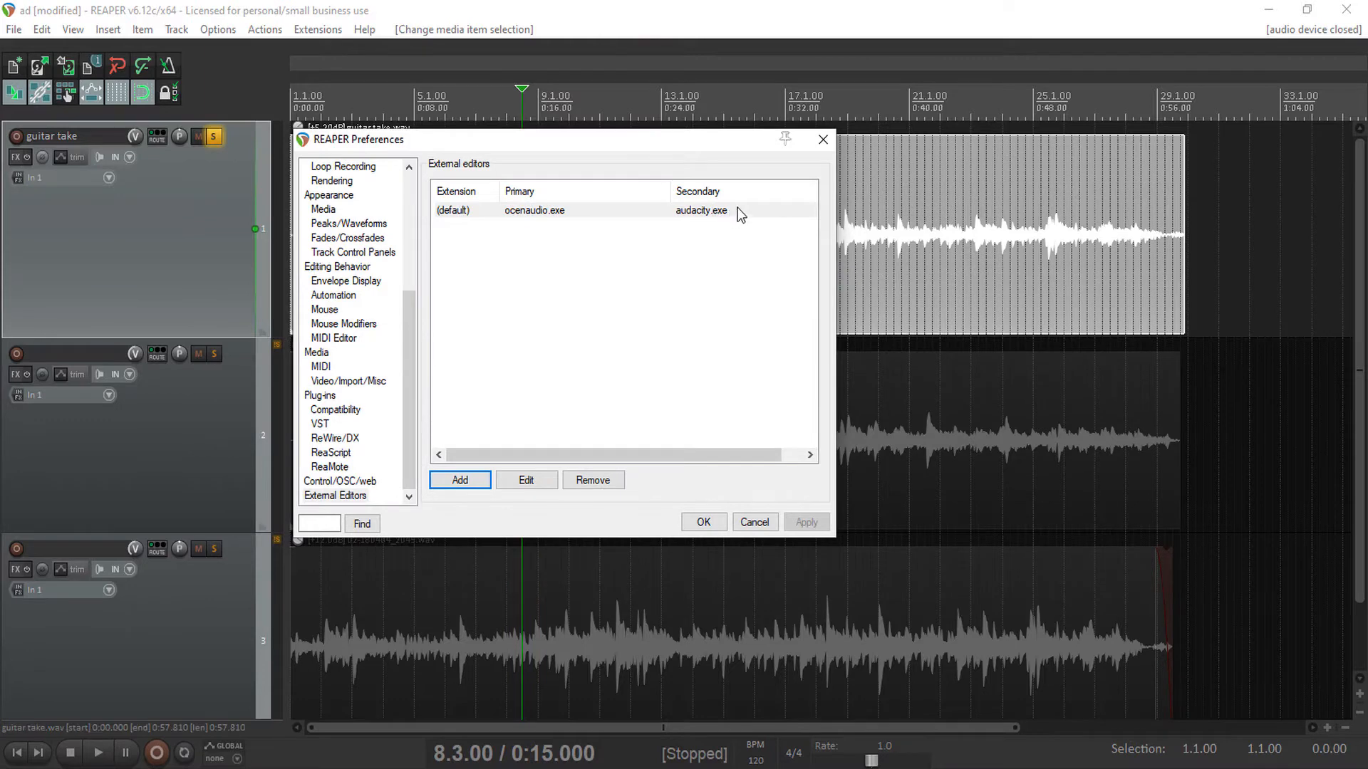
{"action": "mouse_move", "coordinate": [822, 141]}
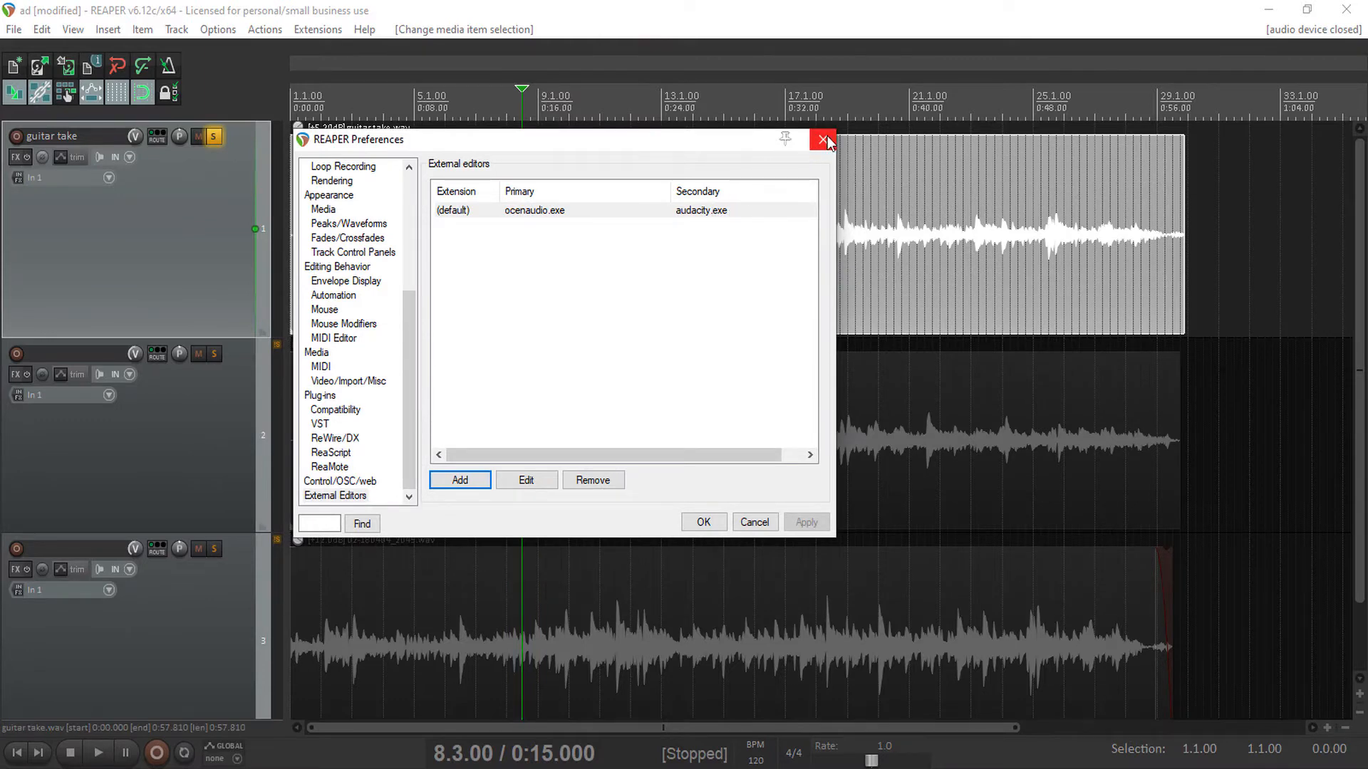
{"action": "left_click", "coordinate": [821, 140]}
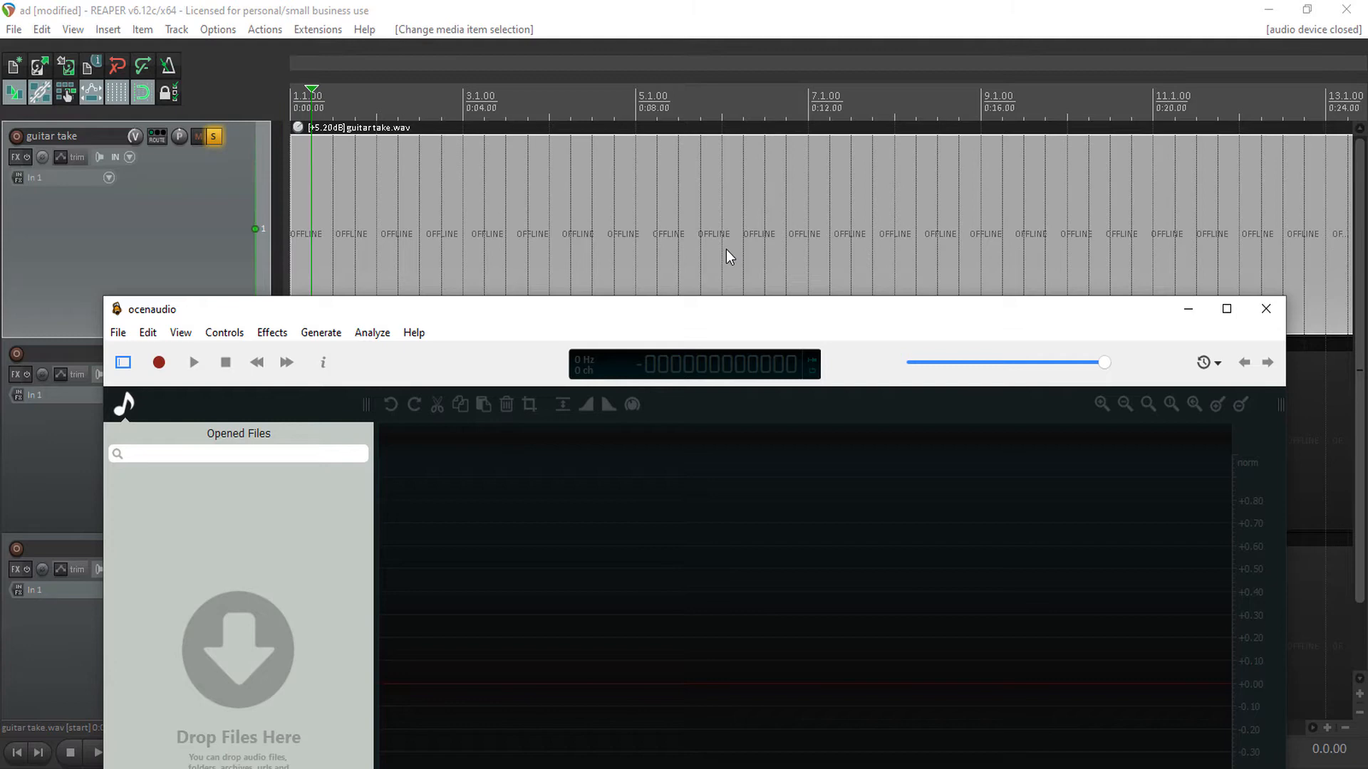
{"action": "mouse_move", "coordinate": [433, 338]}
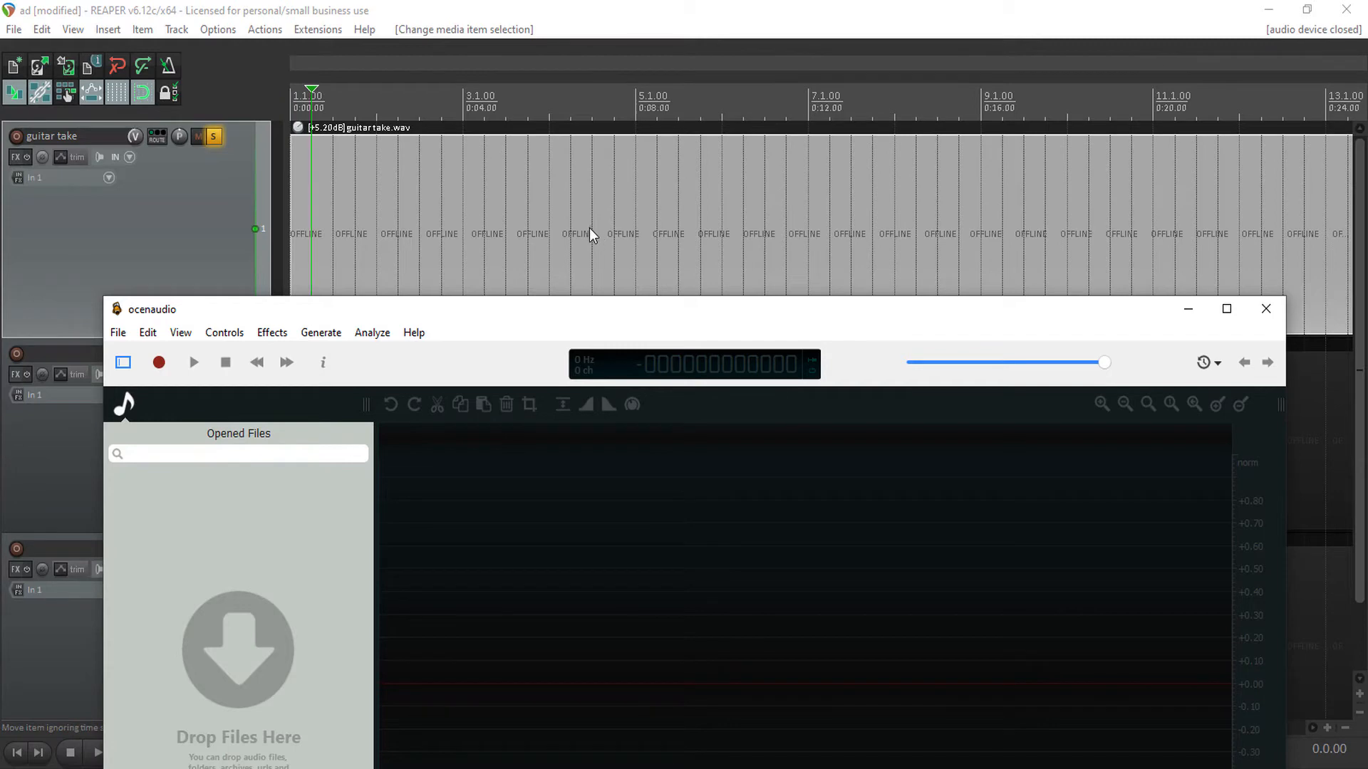
{"action": "mouse_move", "coordinate": [512, 245]}
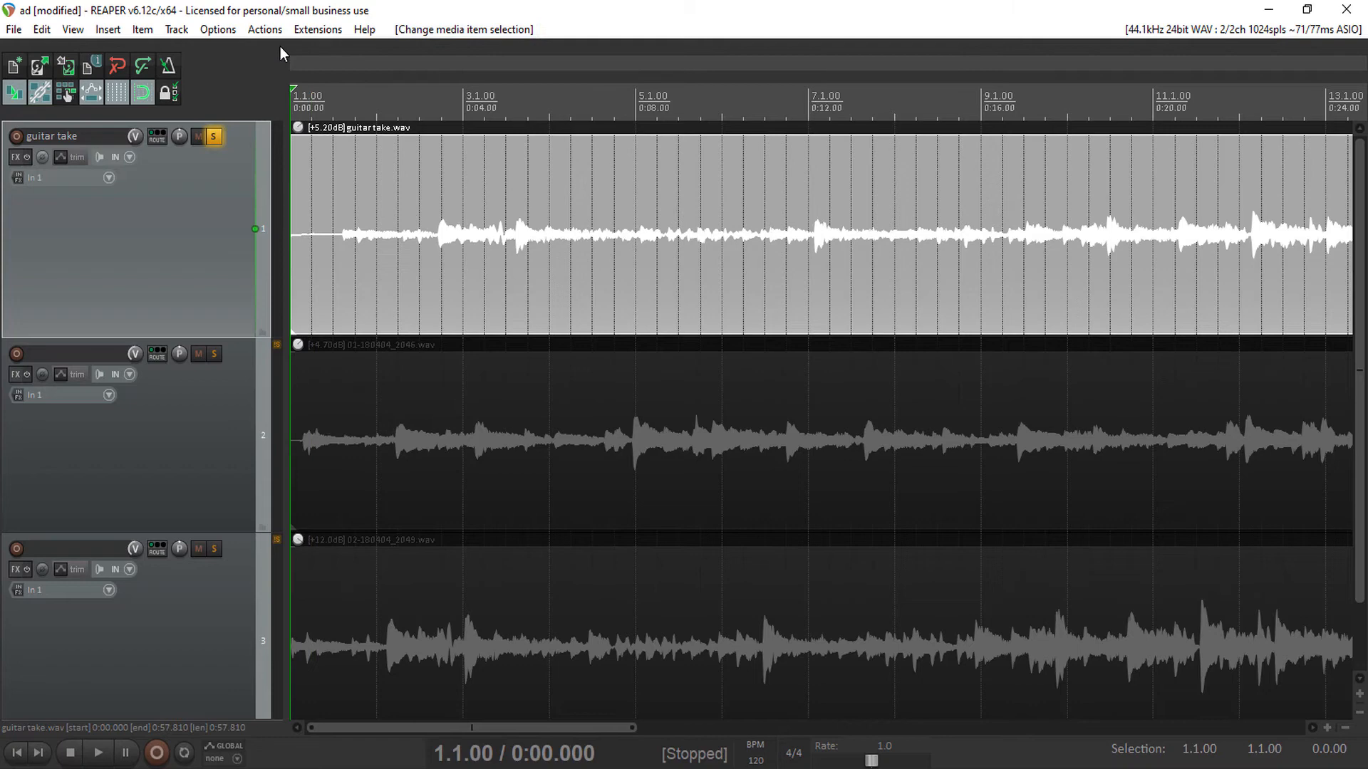
Step: Play and stop the project, then open the guitar take item's context menu
{"action": "left_click", "coordinate": [99, 751]}
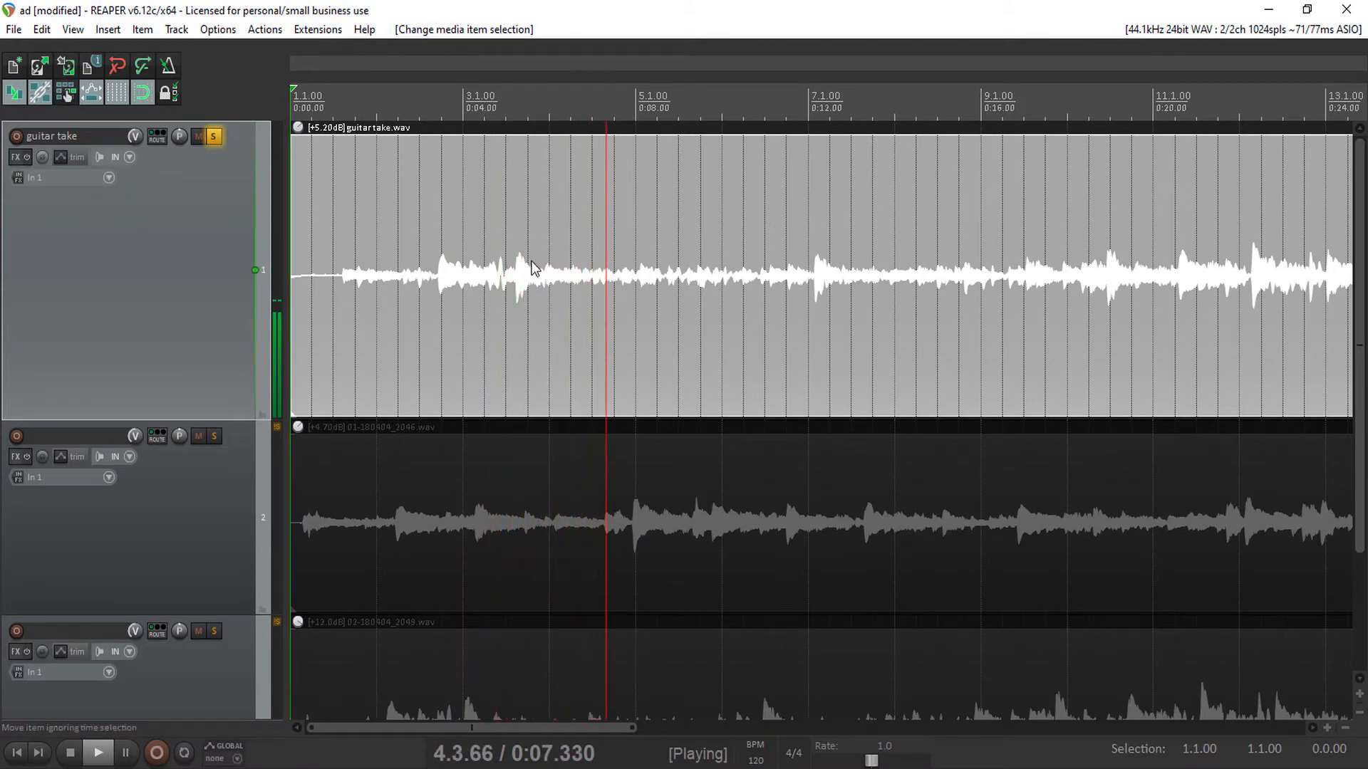
{"action": "left_click", "coordinate": [70, 752]}
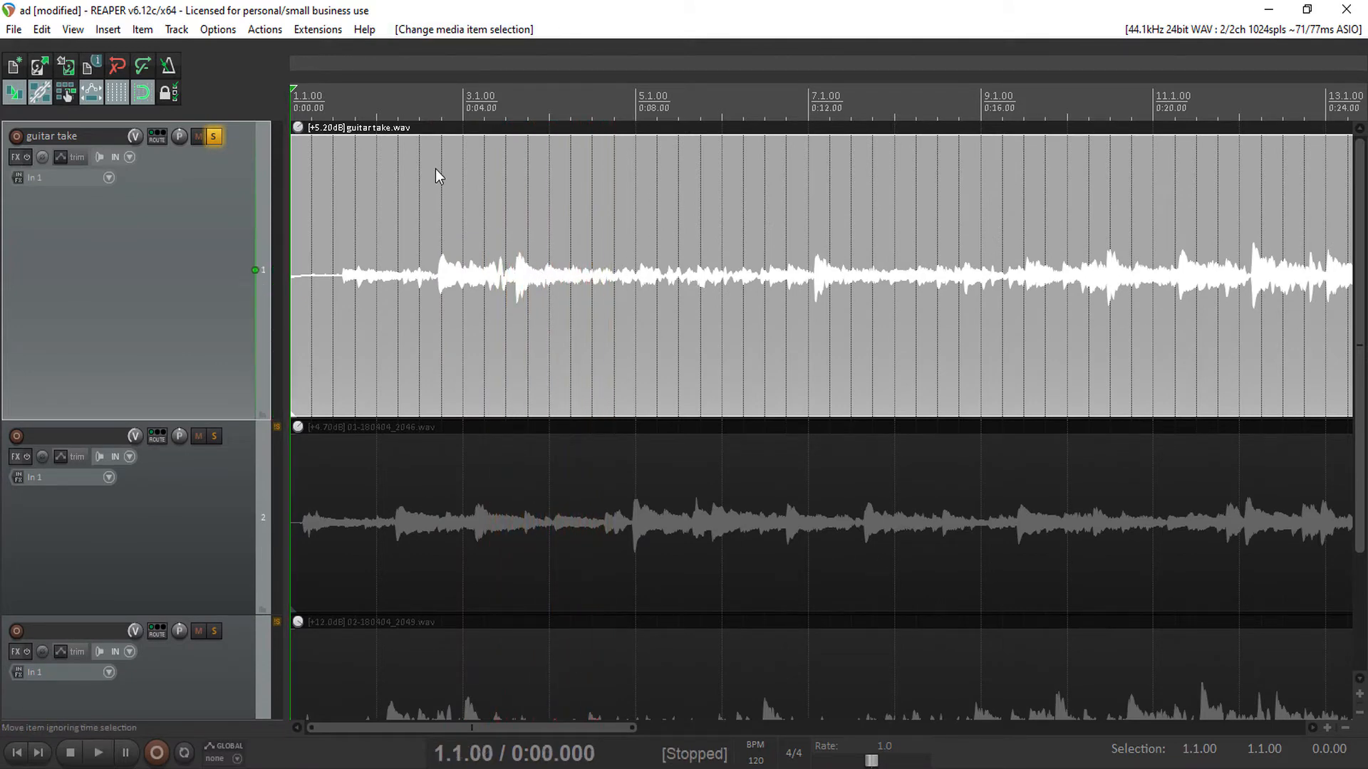
{"action": "mouse_move", "coordinate": [526, 311]}
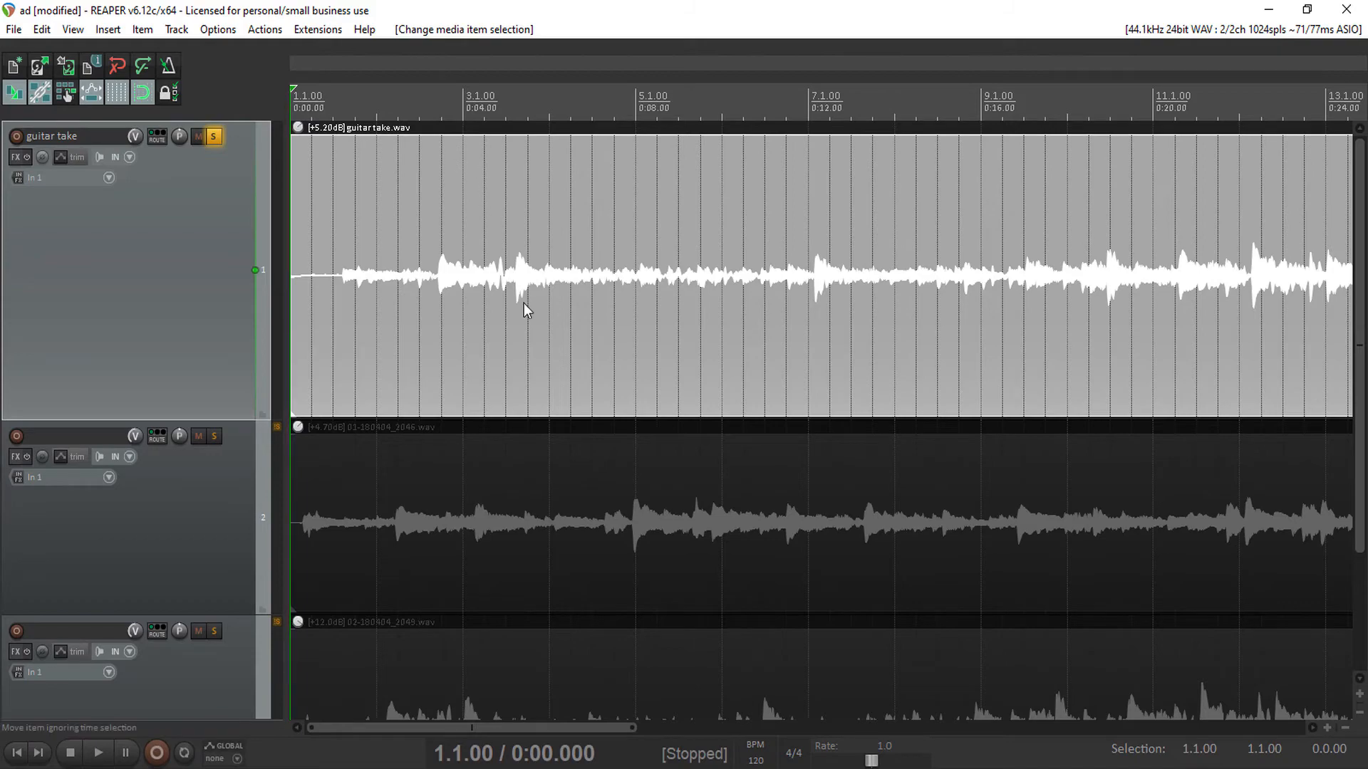
{"action": "right_click", "coordinate": [525, 311]}
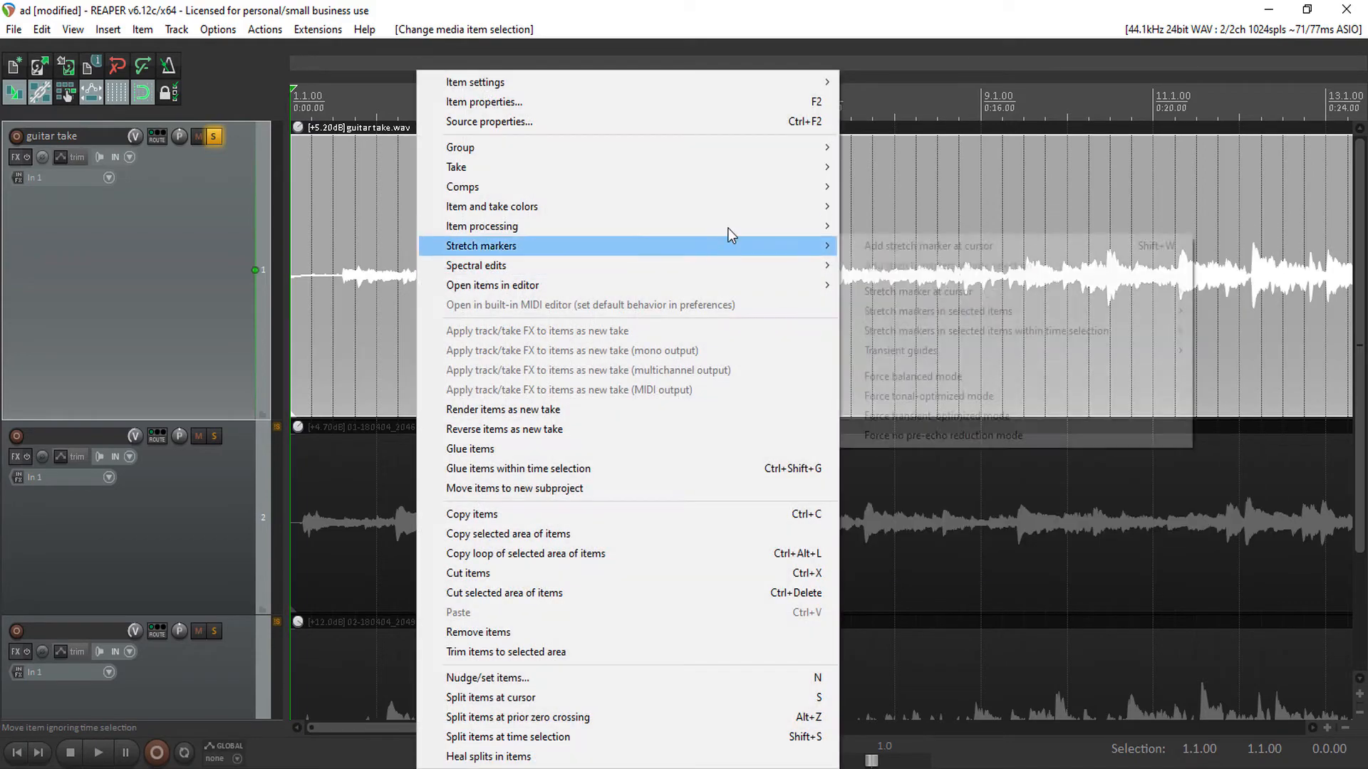
{"action": "mouse_move", "coordinate": [492, 285]}
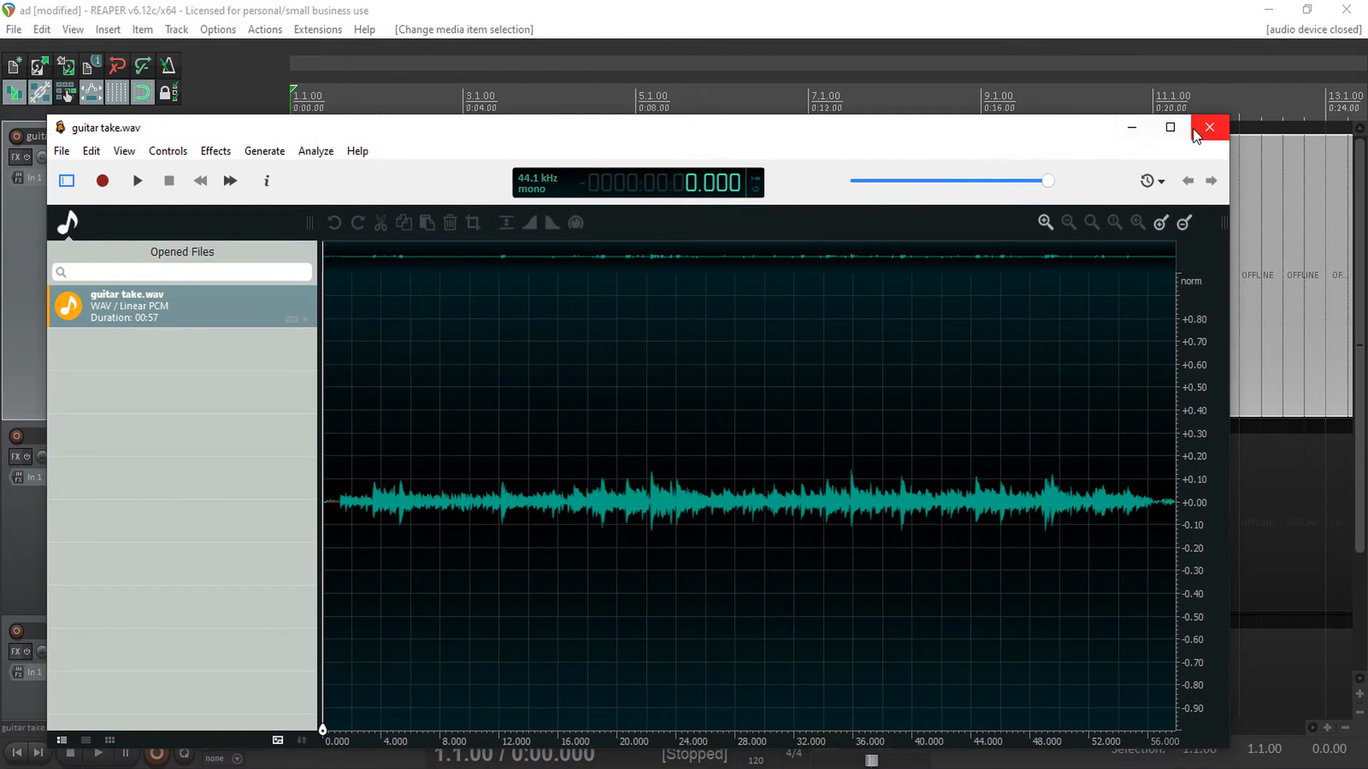
Step: Maximize ocenaudio and take a noise profile from the first 0.81 s of silence
{"action": "left_click", "coordinate": [1166, 128]}
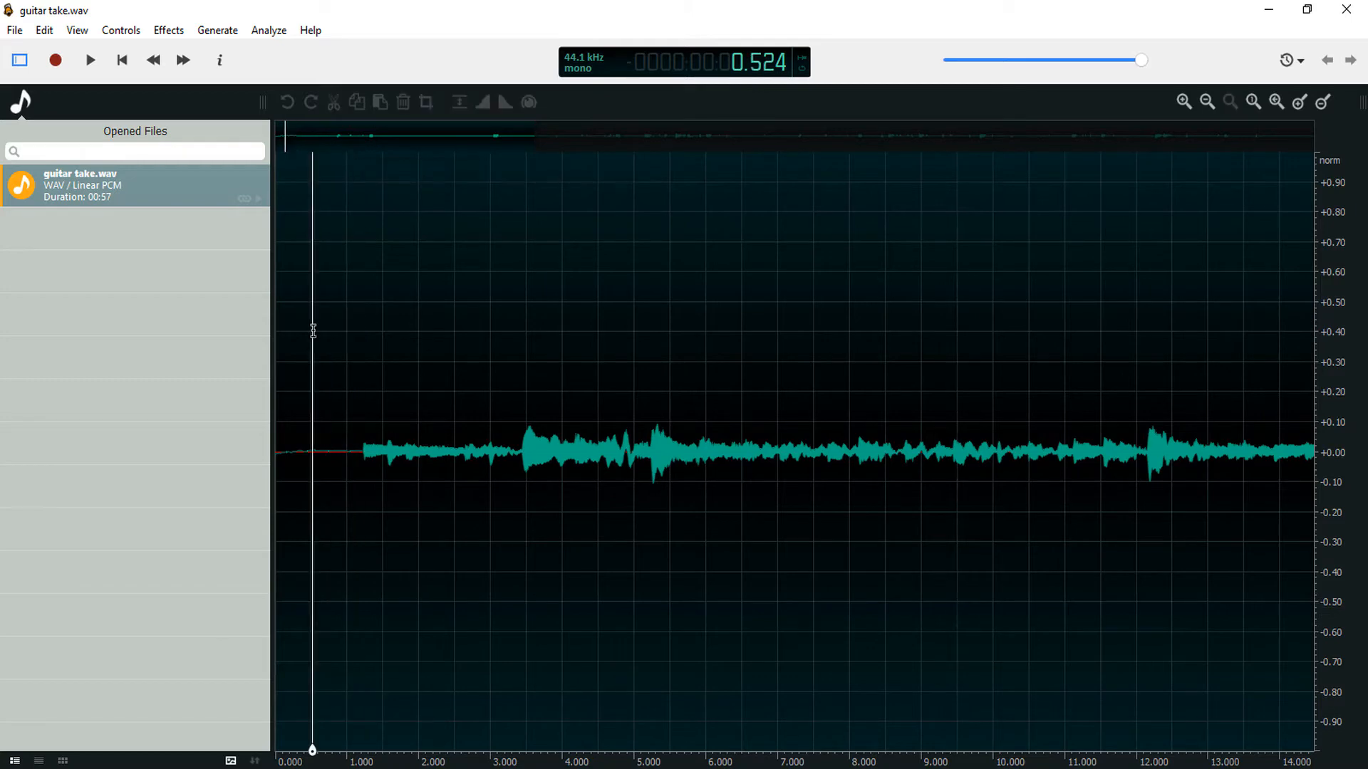
{"action": "left_click_drag", "start_coordinate": [287, 349], "coordinate": [349, 349]}
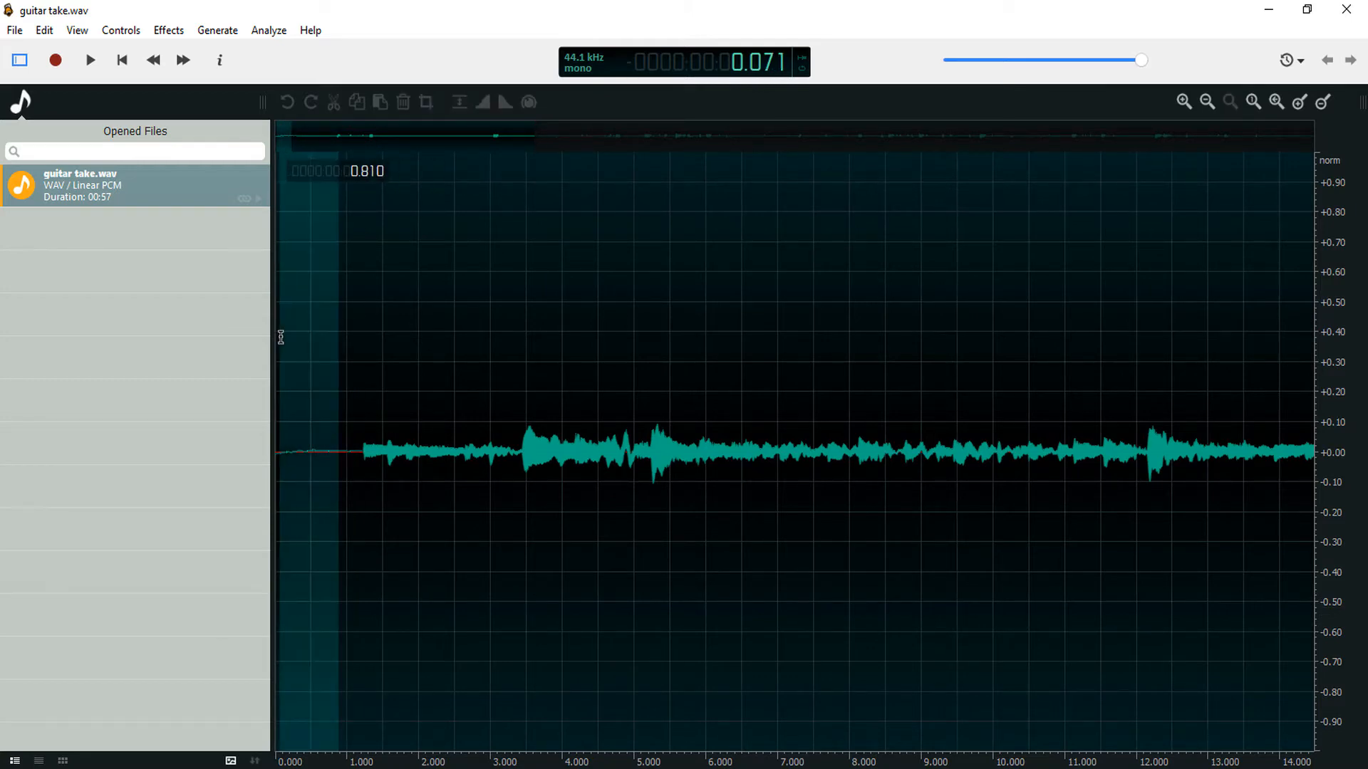
{"action": "left_click", "coordinate": [169, 30]}
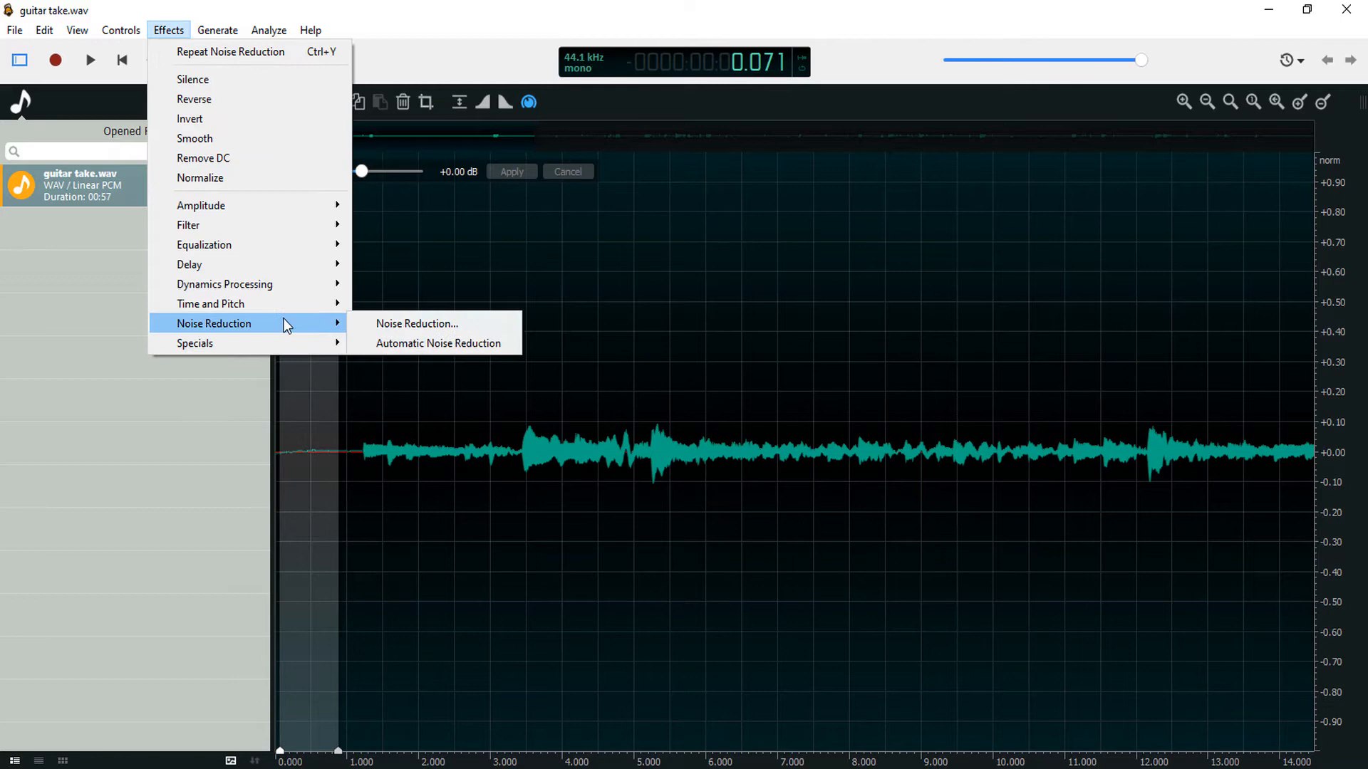
{"action": "left_click", "coordinate": [416, 323]}
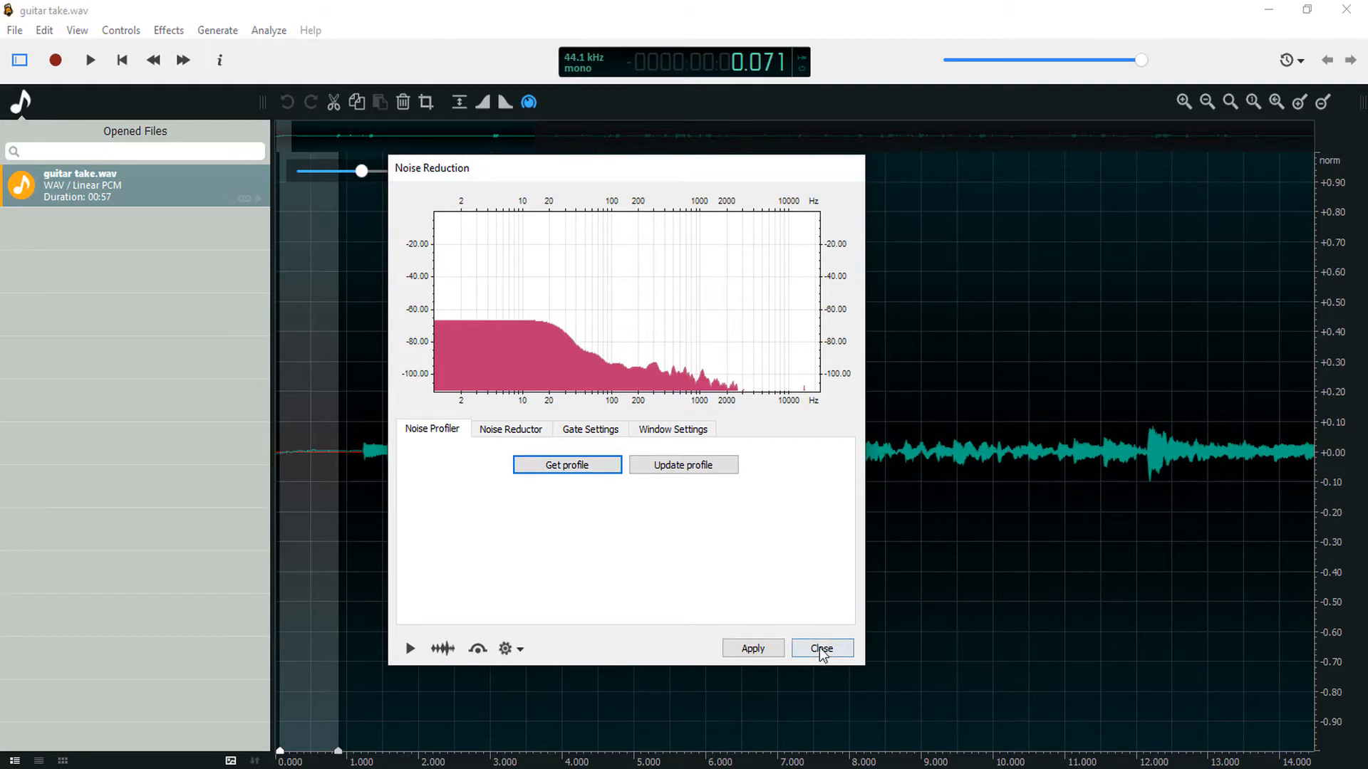
{"action": "left_click", "coordinate": [822, 648]}
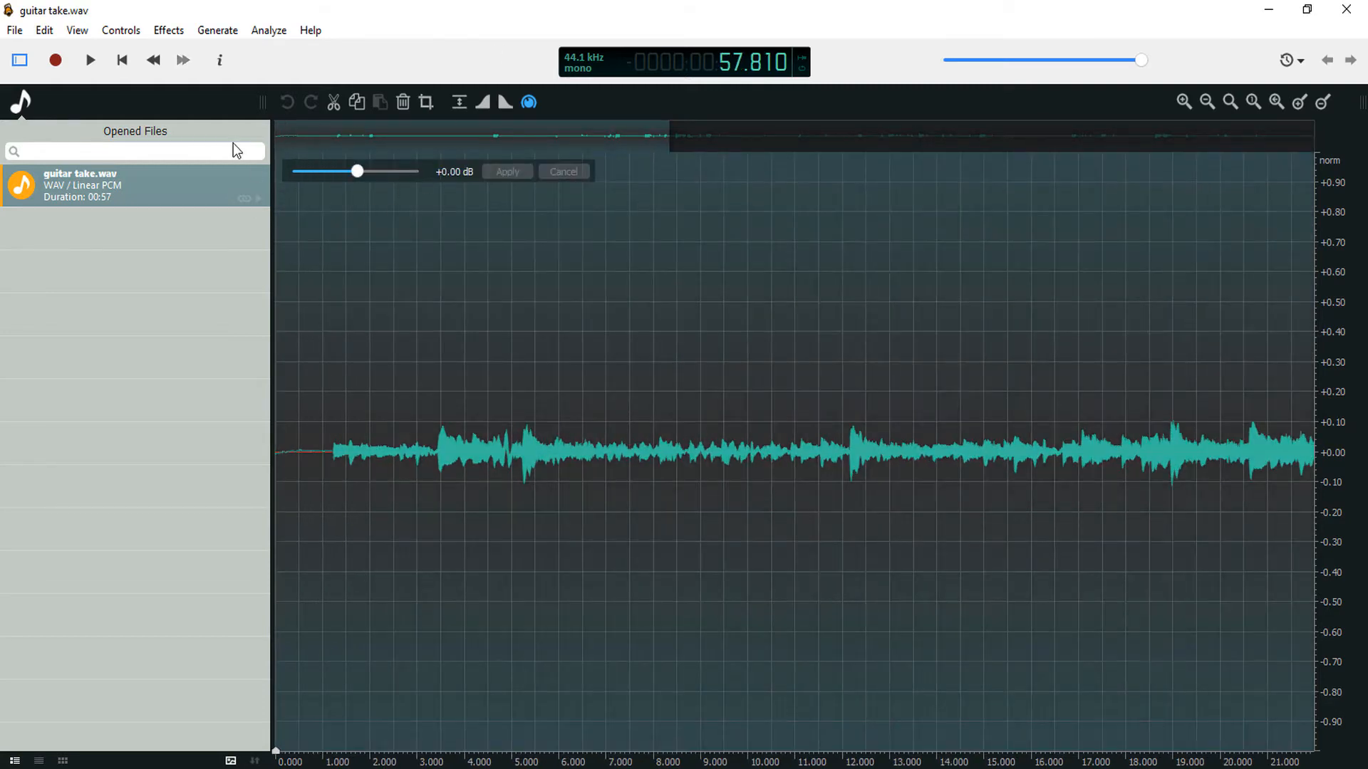
Step: Preview and apply Remove noise reduction (12 dB) to the whole guitar take
{"action": "left_click", "coordinate": [169, 30]}
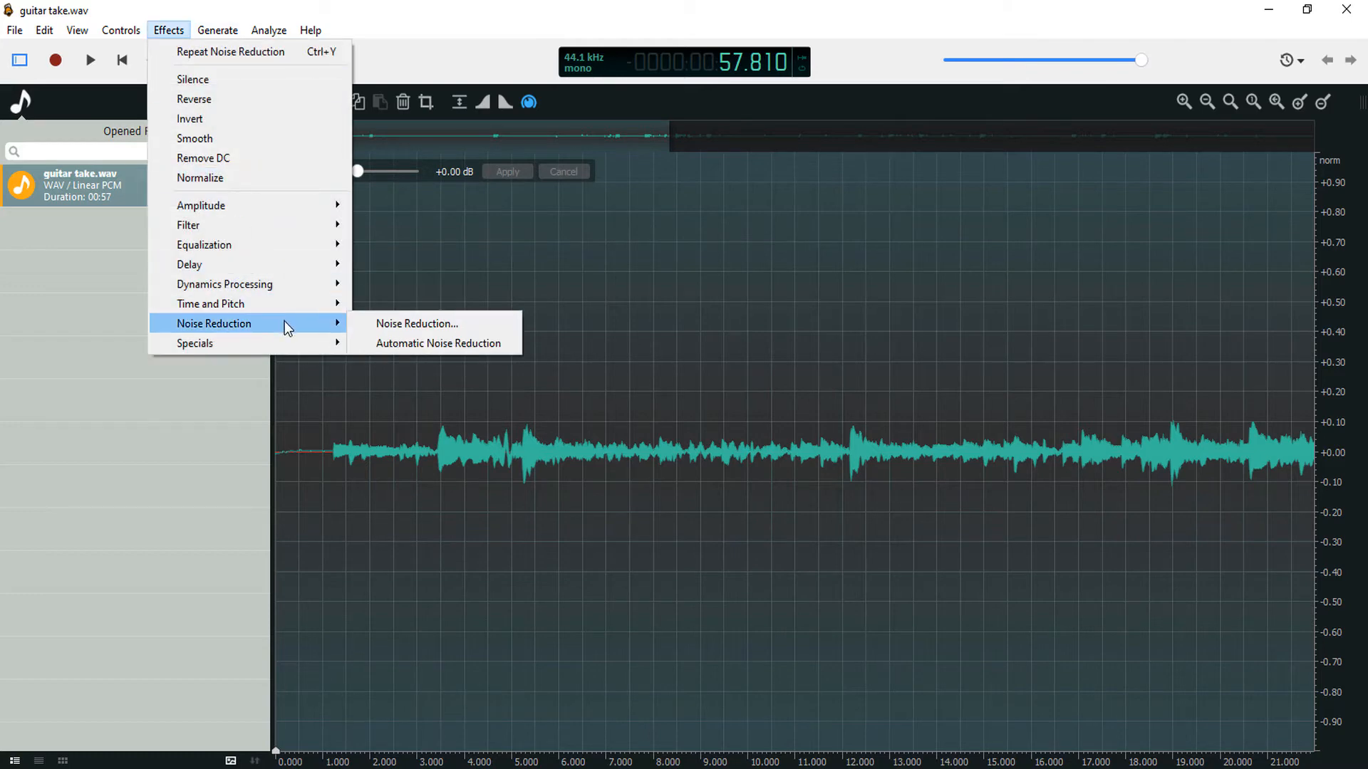
{"action": "left_click", "coordinate": [417, 324]}
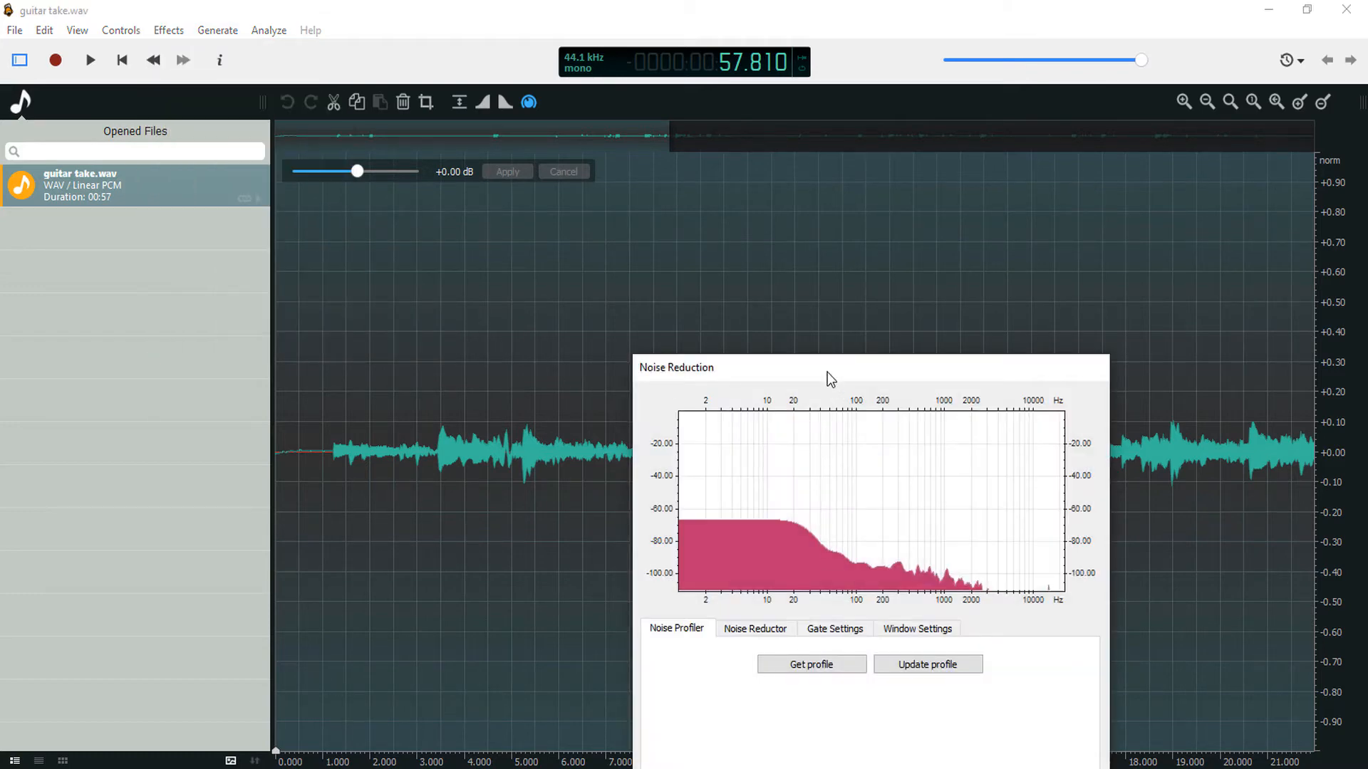
{"action": "left_click", "coordinate": [756, 629]}
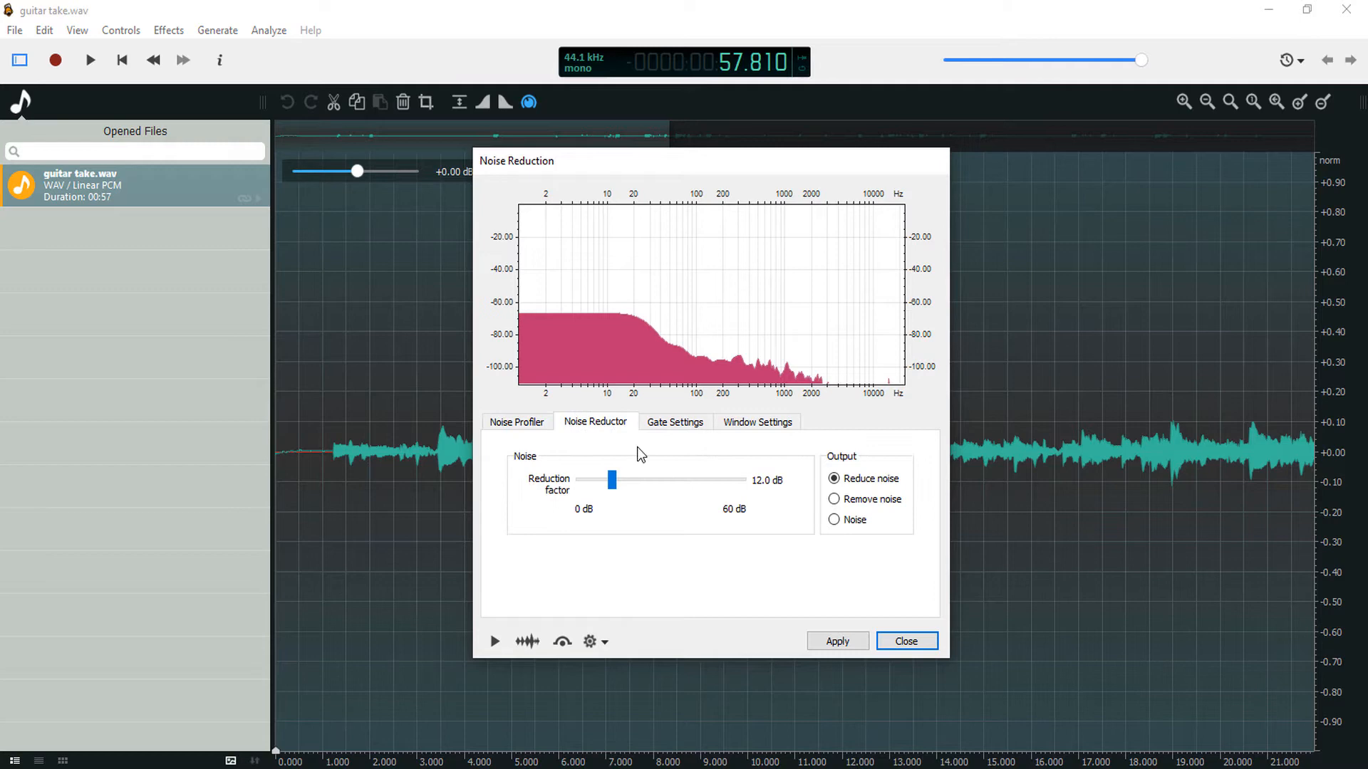
{"action": "left_click", "coordinate": [833, 499]}
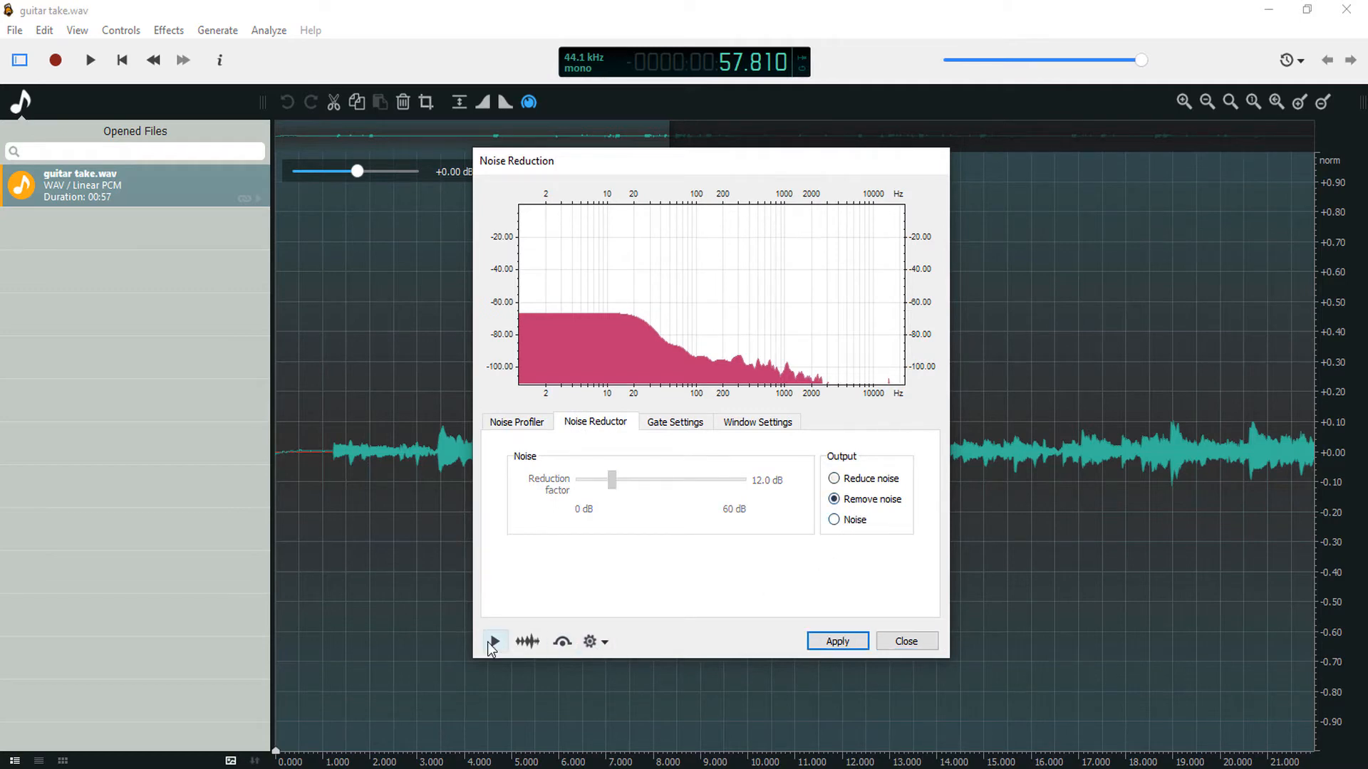
{"action": "left_click", "coordinate": [495, 642]}
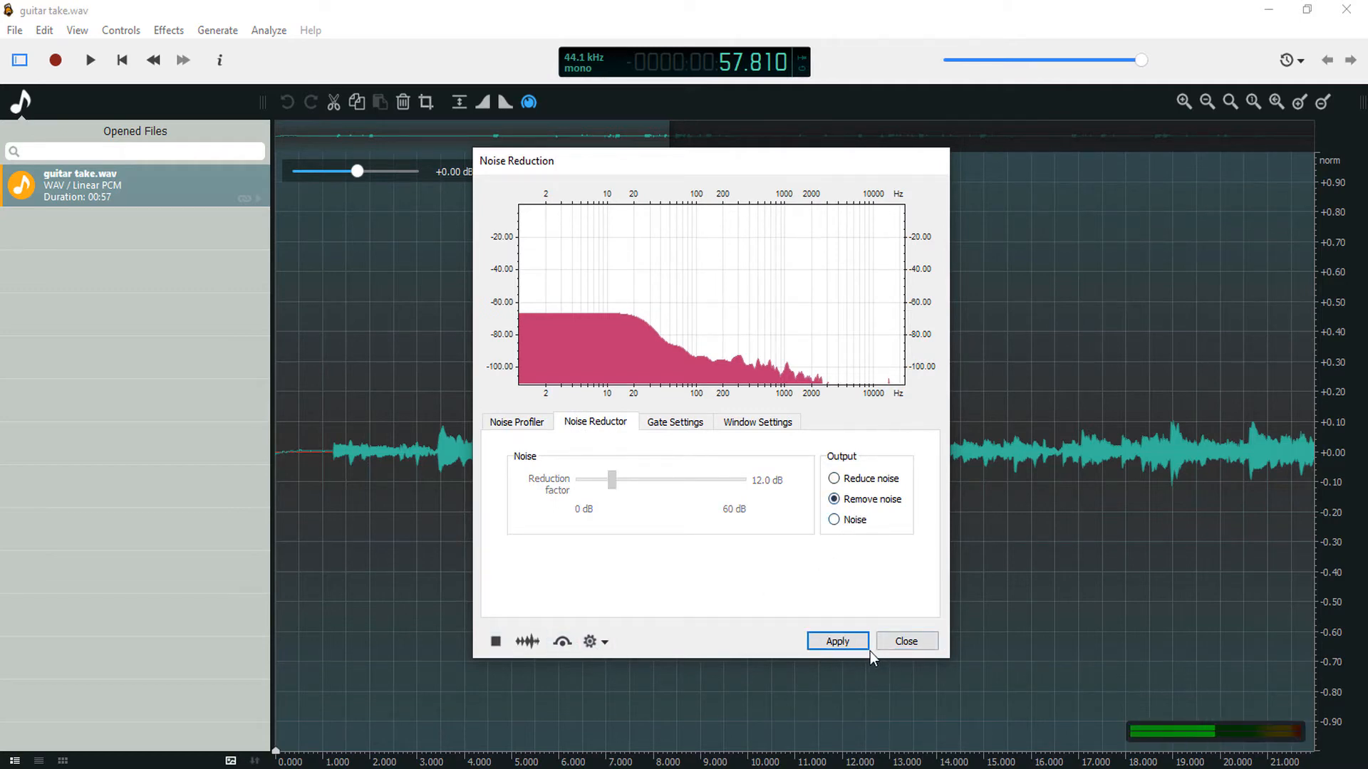
{"action": "left_click", "coordinate": [837, 642]}
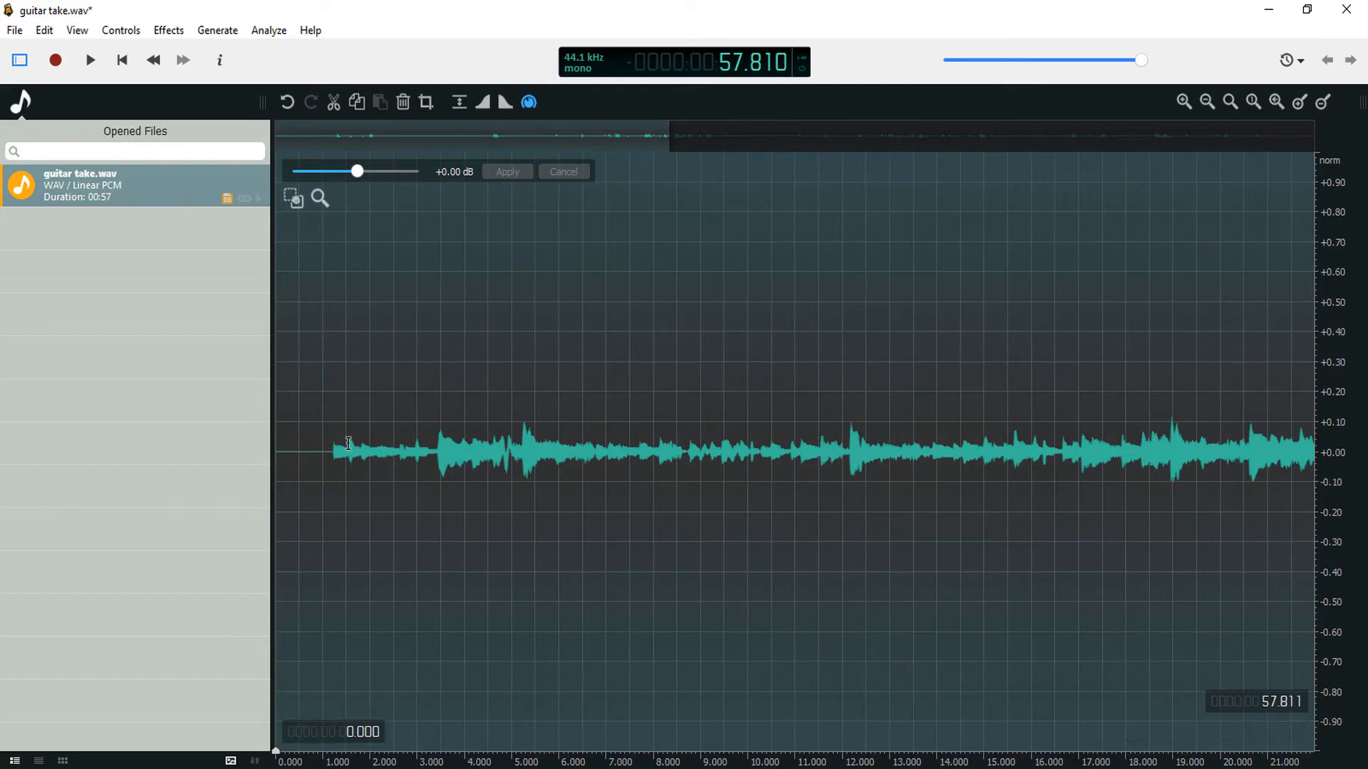
{"action": "mouse_move", "coordinate": [569, 319]}
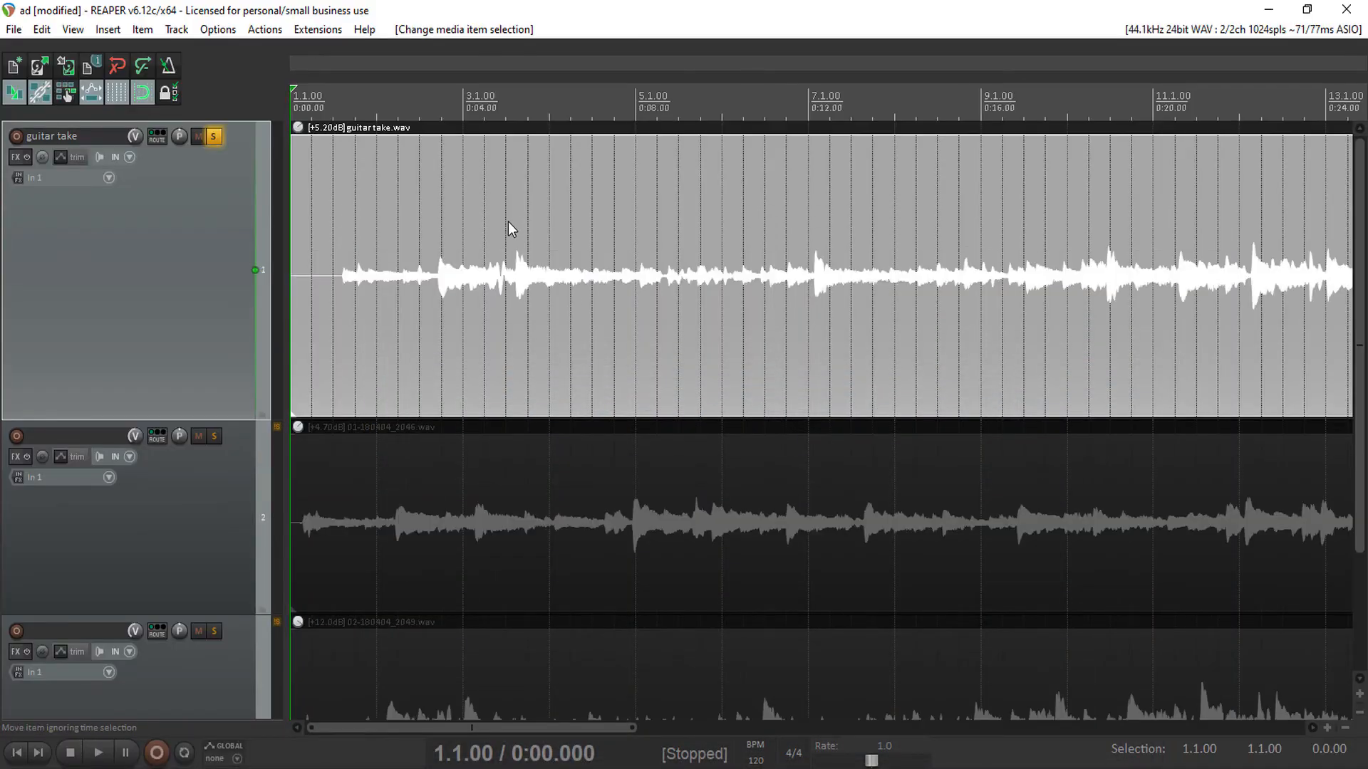
Step: Play back the denoised guitar take in REAPER
{"action": "left_click", "coordinate": [96, 752]}
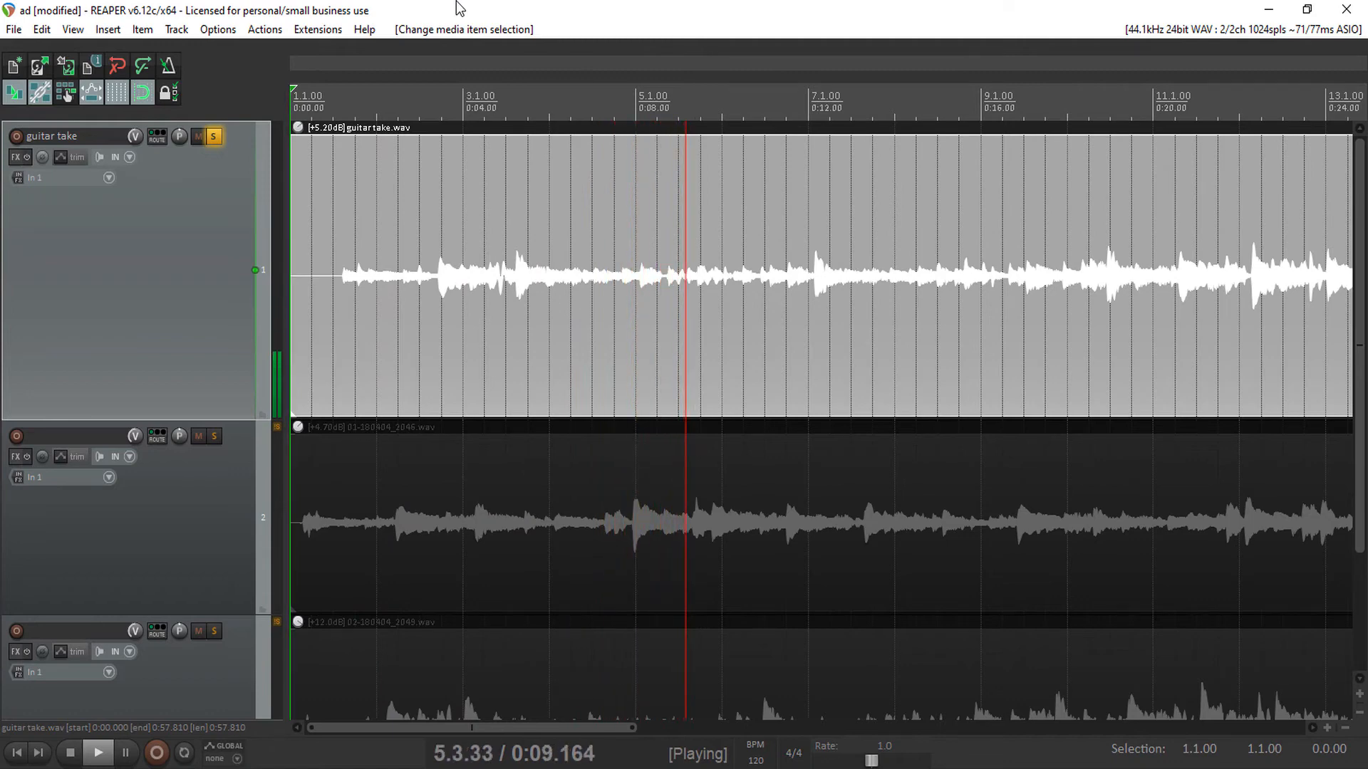
{"action": "left_click", "coordinate": [71, 753]}
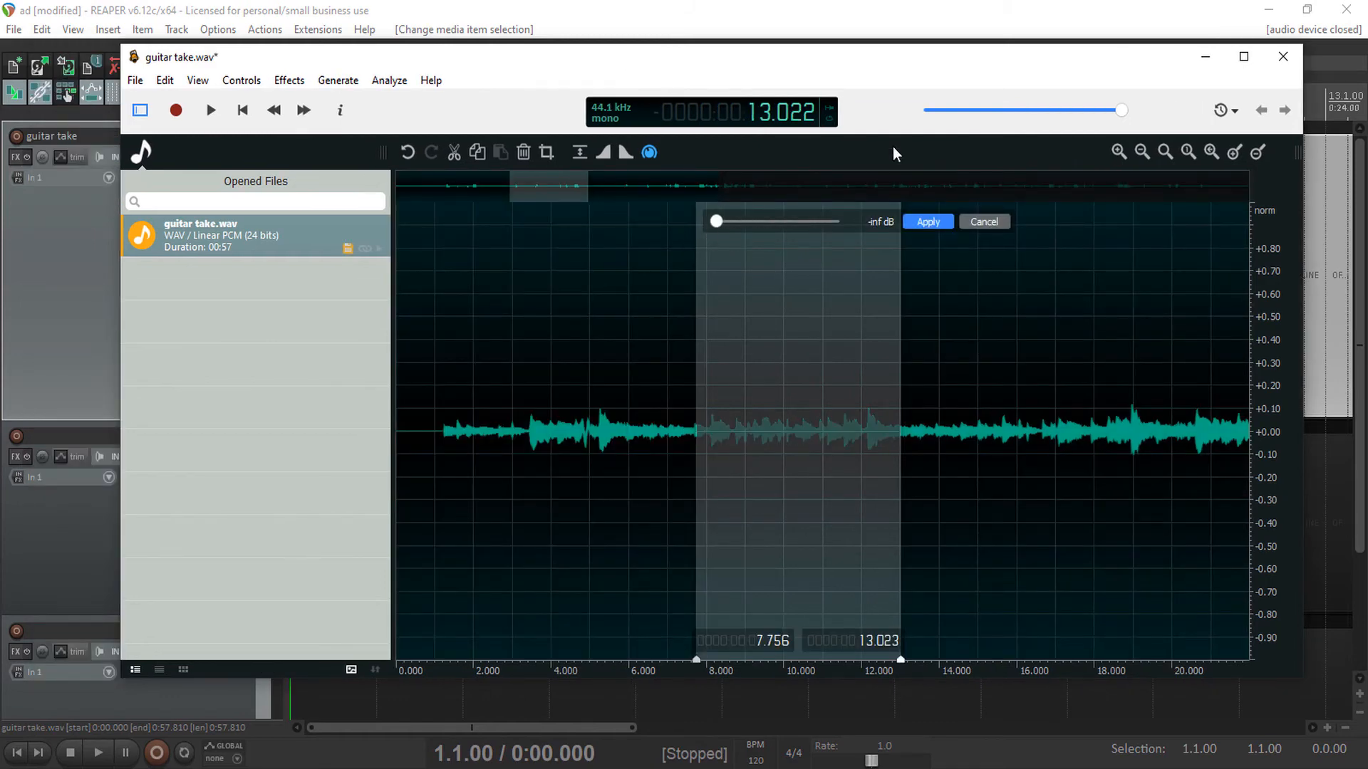
Step: Reduce the 7.76–13.02 s span's gain by 8.2 dB and save the file
{"action": "left_click_drag", "start_coordinate": [715, 221], "coordinate": [752, 220]}
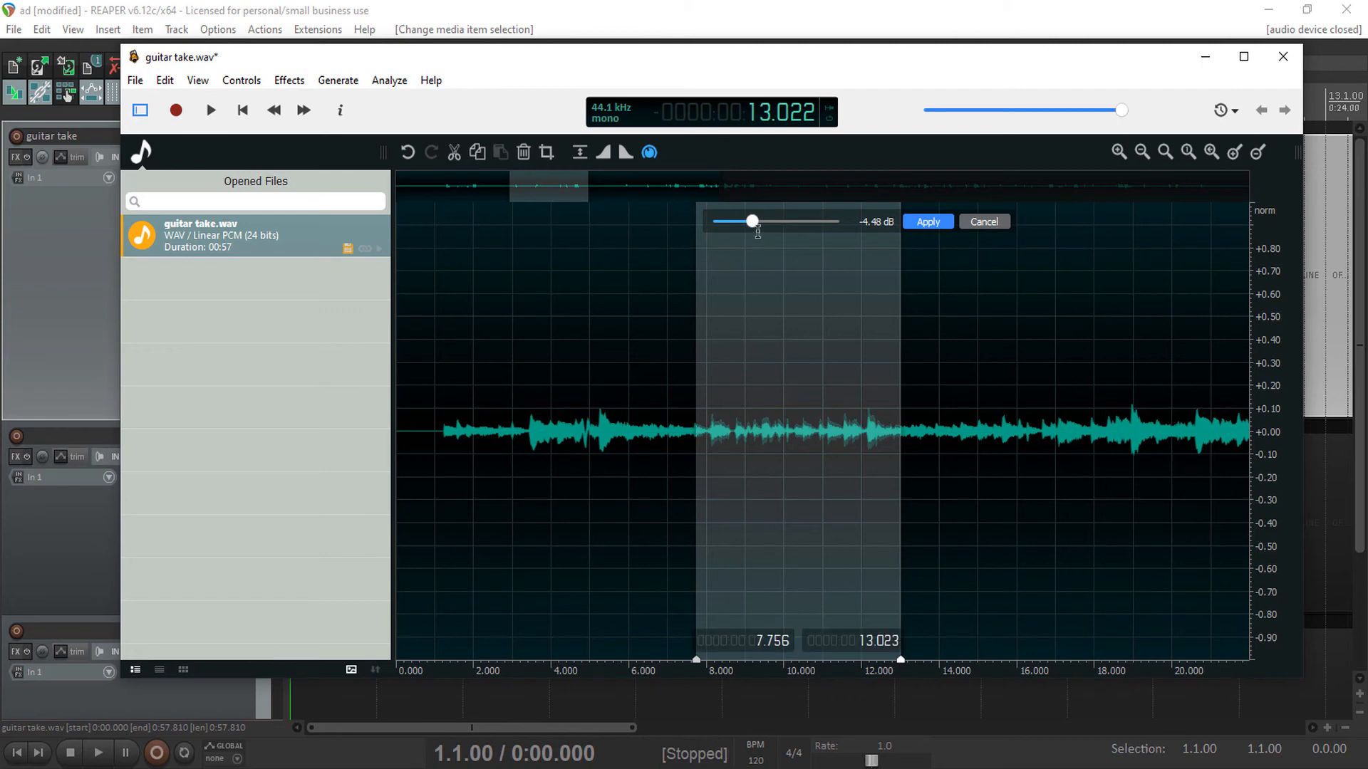
{"action": "left_click", "coordinate": [927, 221]}
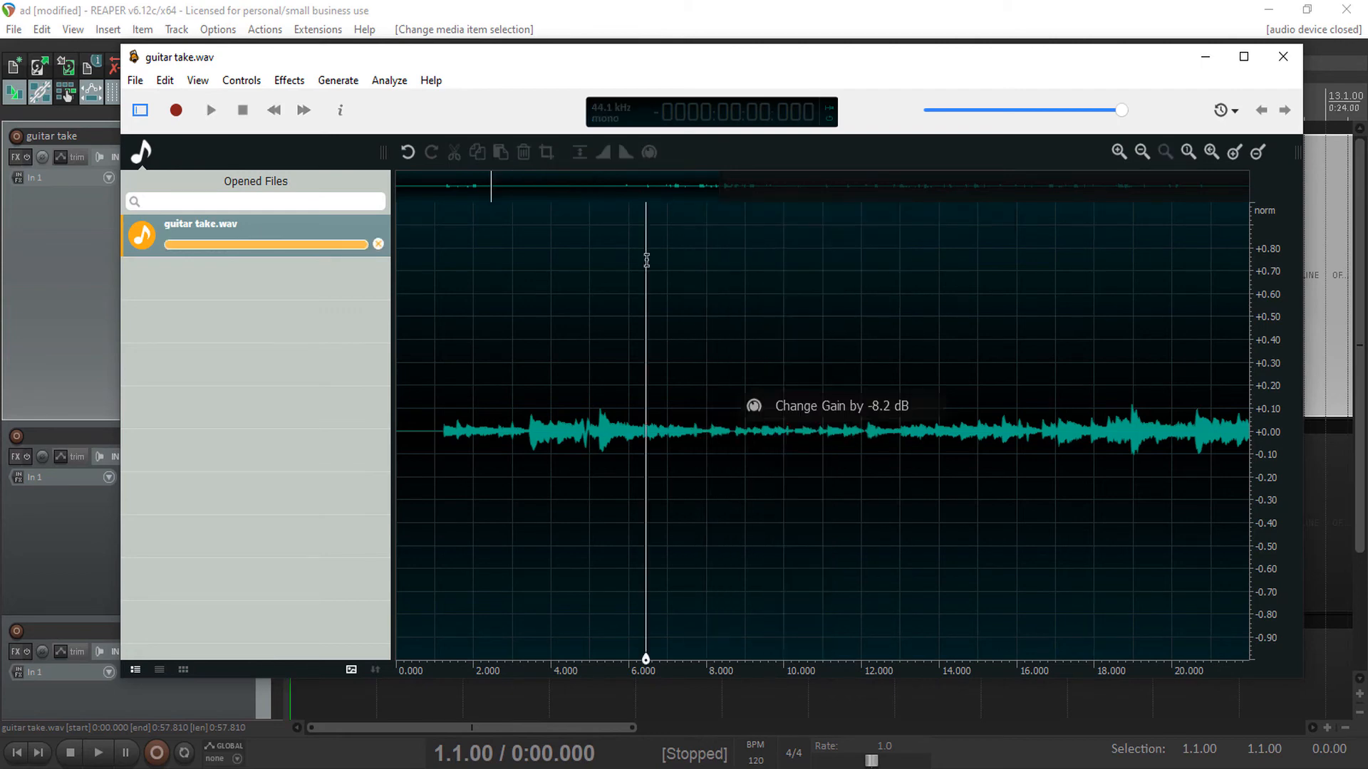
{"action": "left_click", "coordinate": [1282, 58]}
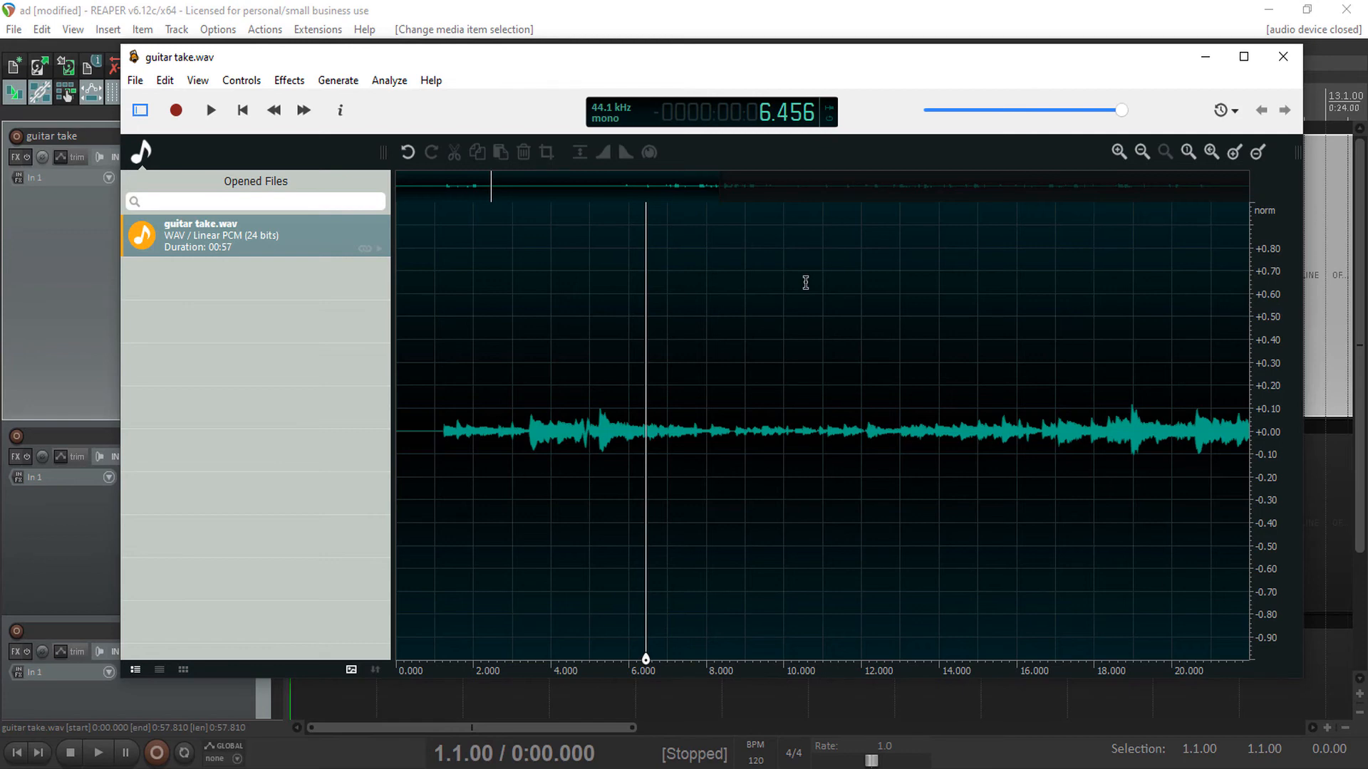
{"action": "mouse_move", "coordinate": [306, 64]}
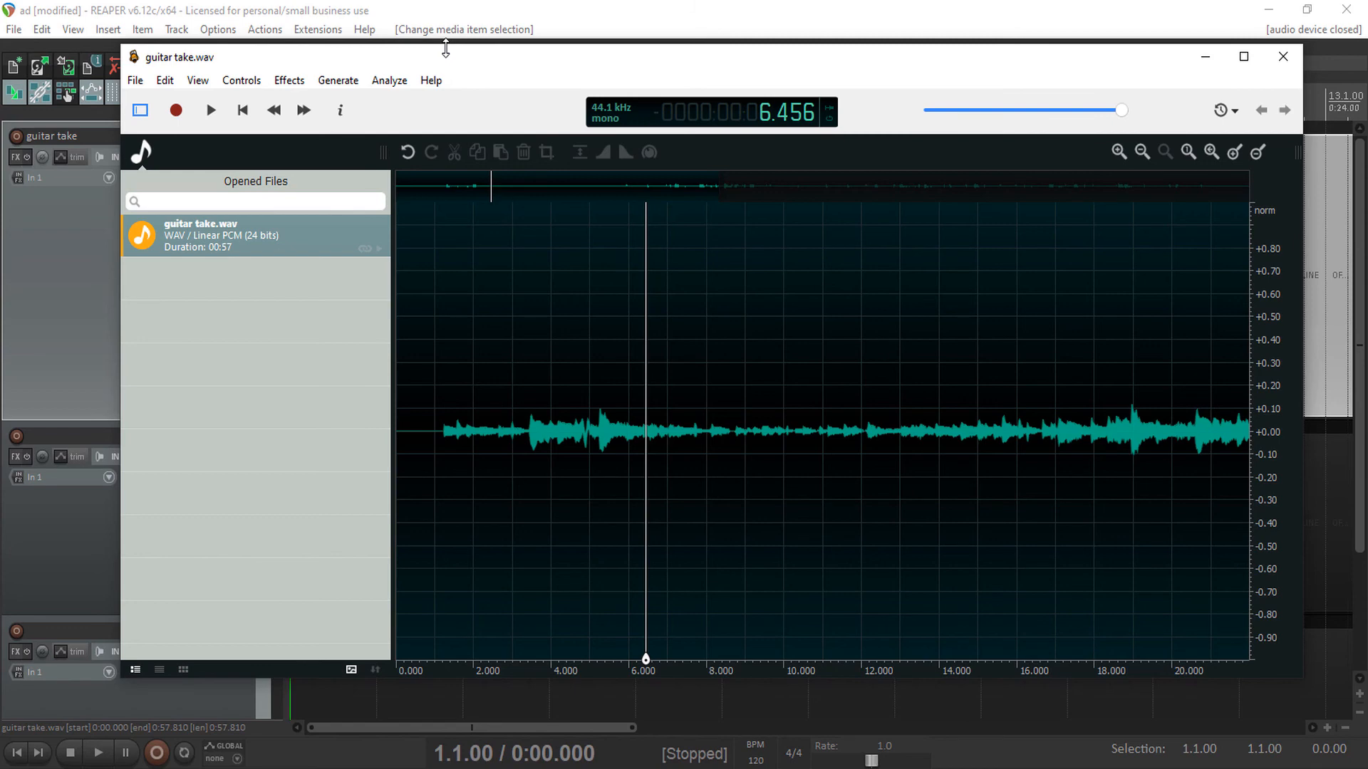
{"action": "left_click", "coordinate": [1282, 58]}
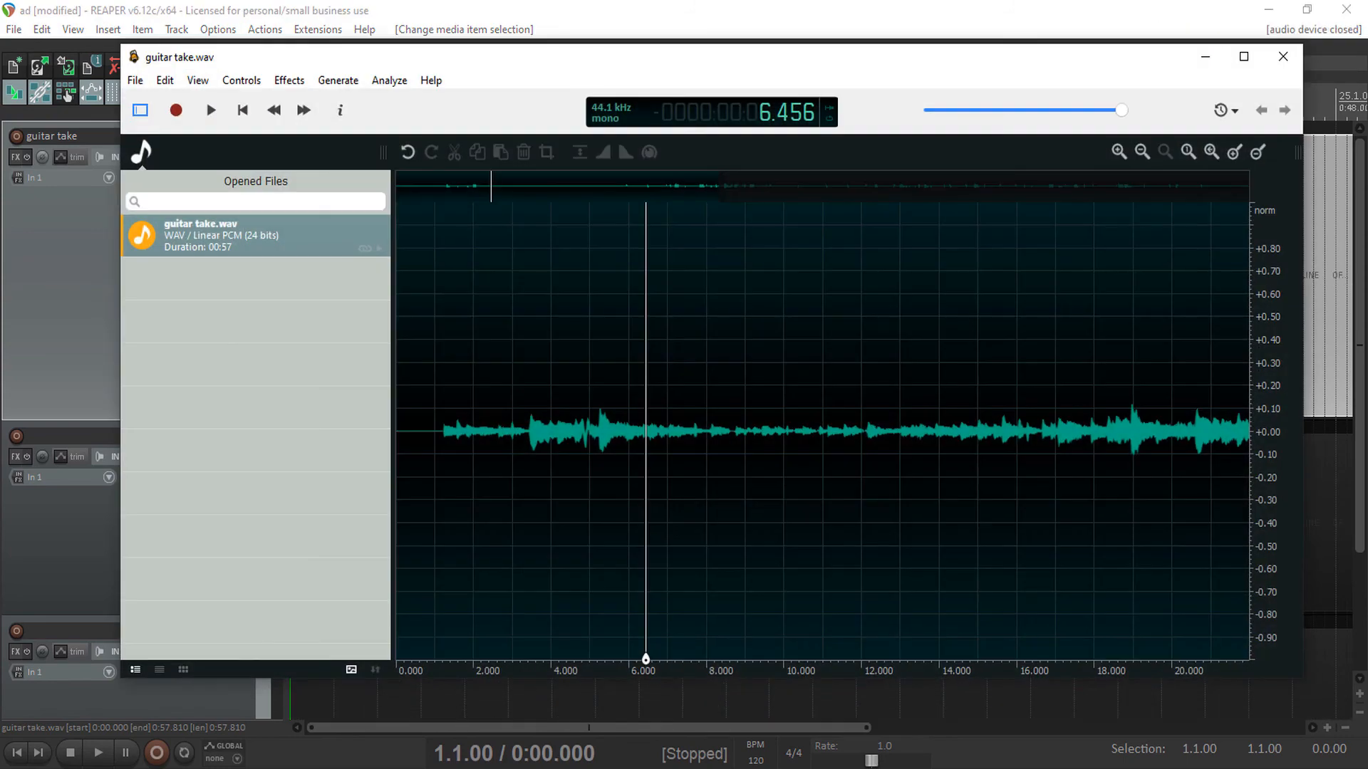
{"action": "left_click", "coordinate": [288, 80]}
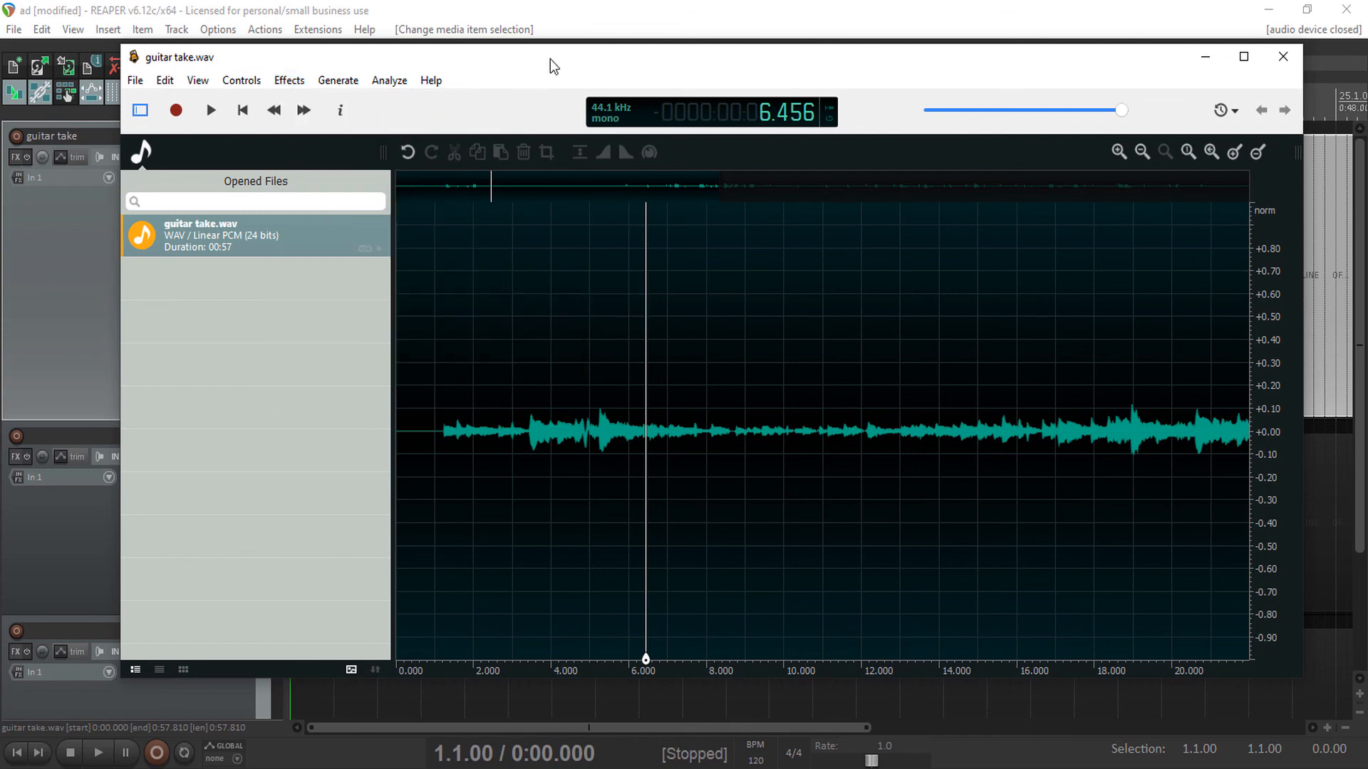
{"action": "mouse_move", "coordinate": [461, 71]}
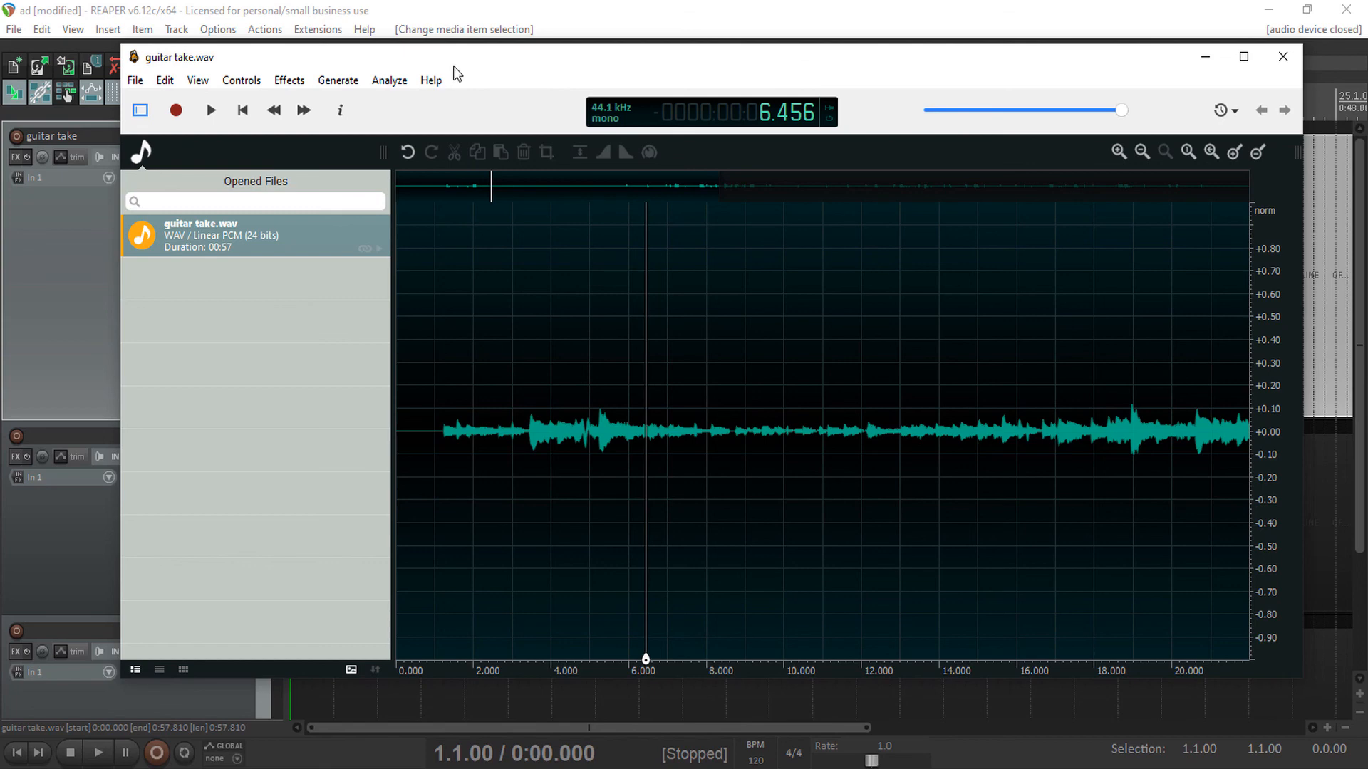